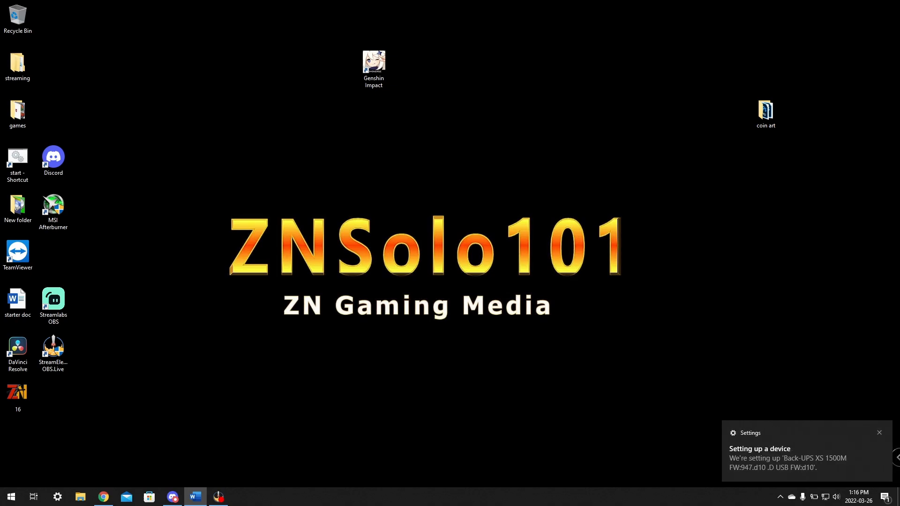
- Dismiss the 'Setting up a device' notification for the Back-UPS XS 1500M
{"action": "left_click", "coordinate": [879, 433]}
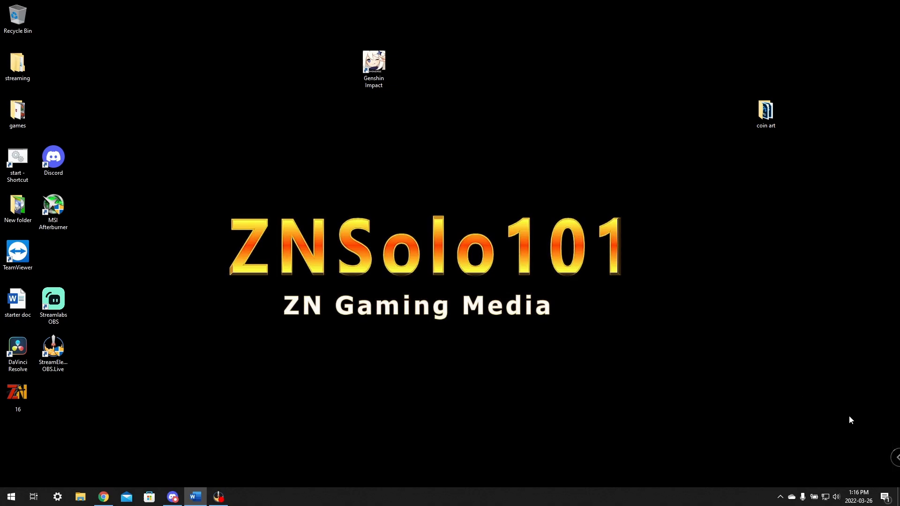
{"action": "mouse_move", "coordinate": [800, 419]}
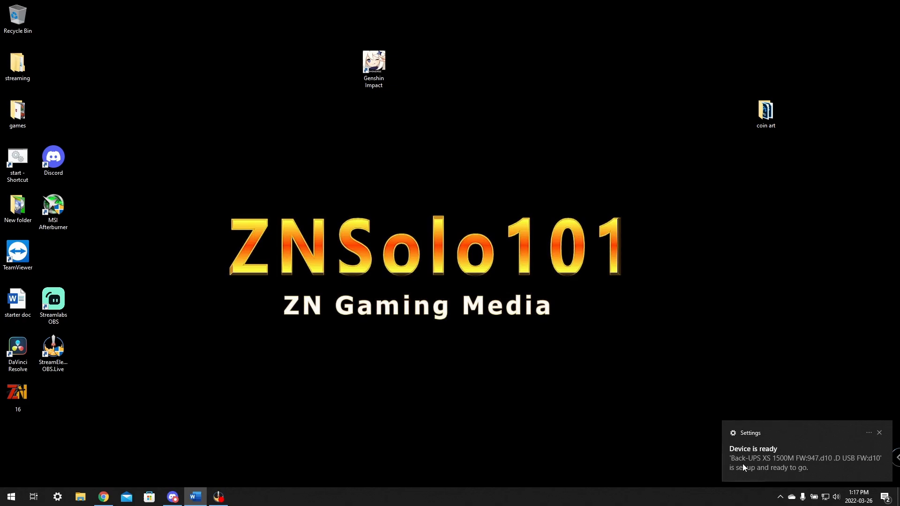
{"action": "mouse_move", "coordinate": [768, 459]}
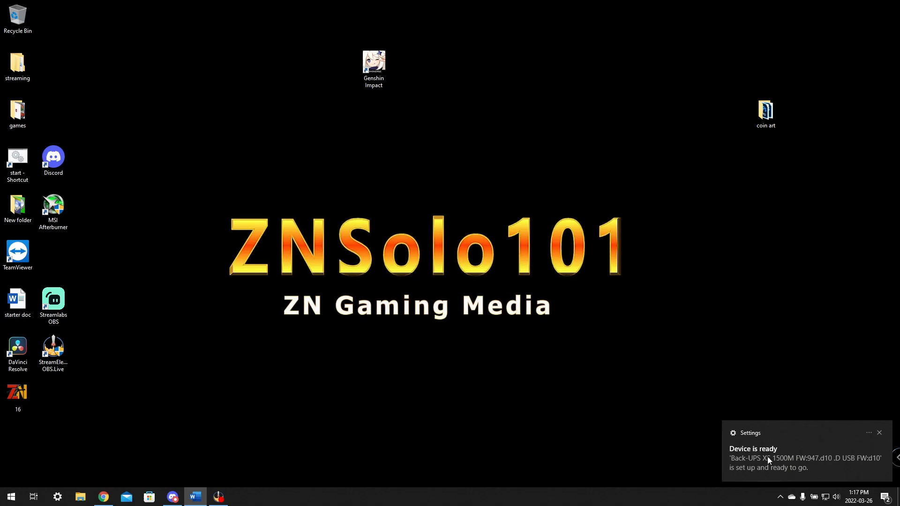
{"action": "mouse_move", "coordinate": [832, 468]}
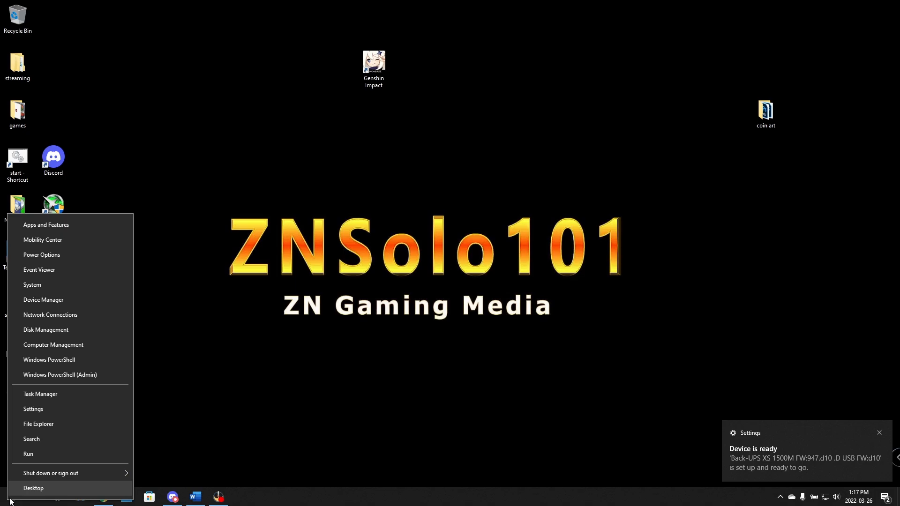
{"action": "mouse_move", "coordinate": [48, 302]}
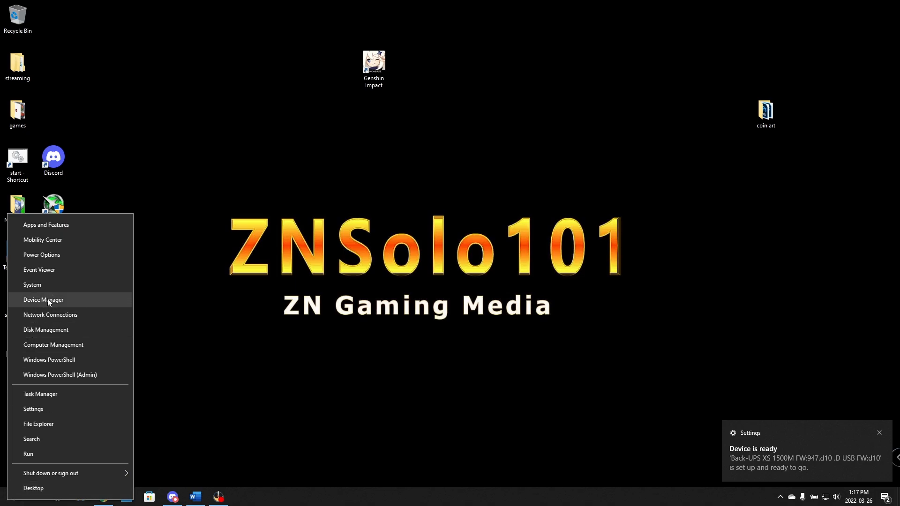
- Open Device Manager and expand Batteries to reveal the HID UPS Battery
{"action": "left_click", "coordinate": [43, 299]}
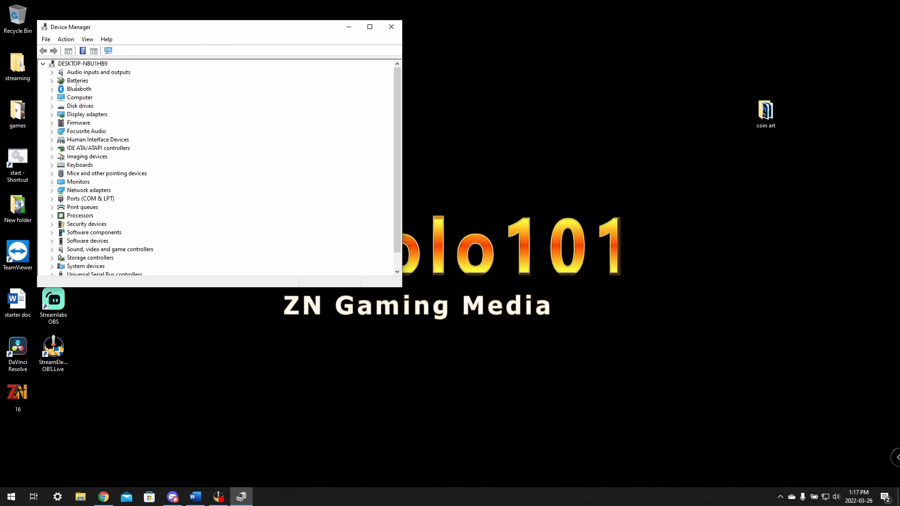
{"action": "left_click", "coordinate": [52, 80]}
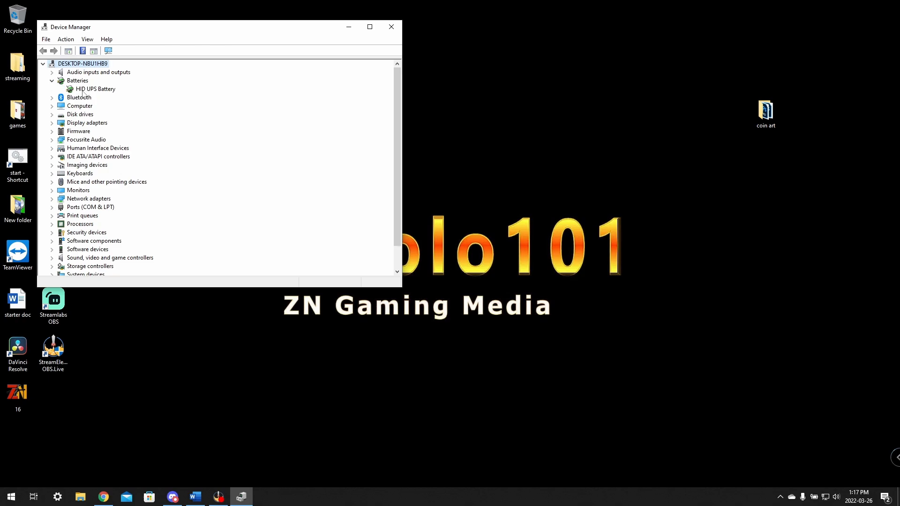
{"action": "mouse_move", "coordinate": [122, 96]}
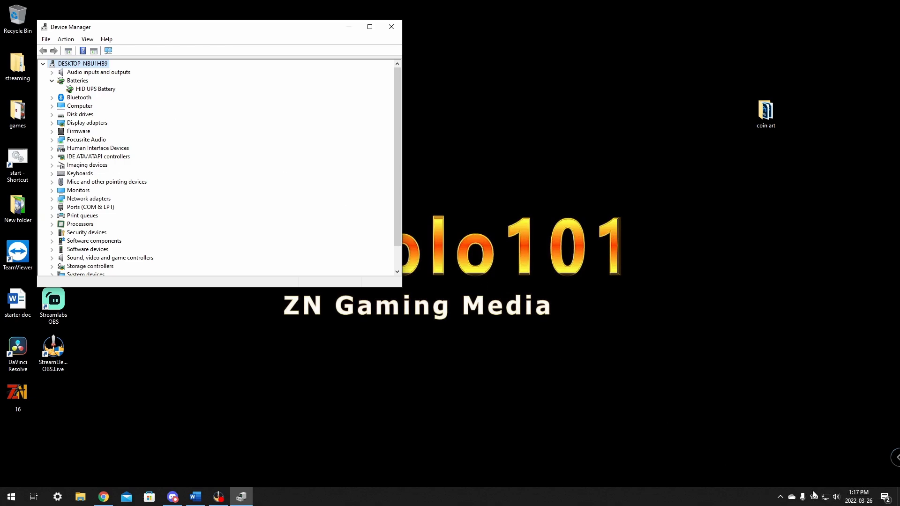
{"action": "mouse_move", "coordinate": [816, 497]}
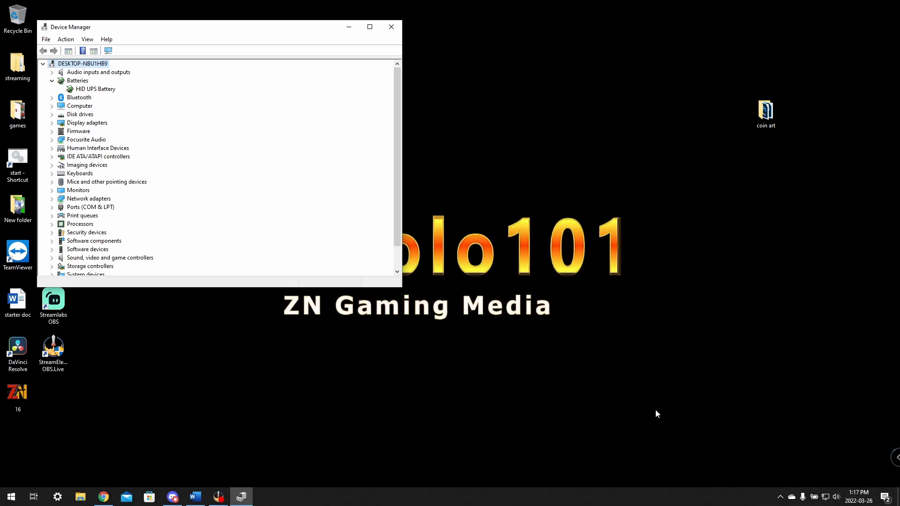
{"action": "mouse_move", "coordinate": [814, 500]}
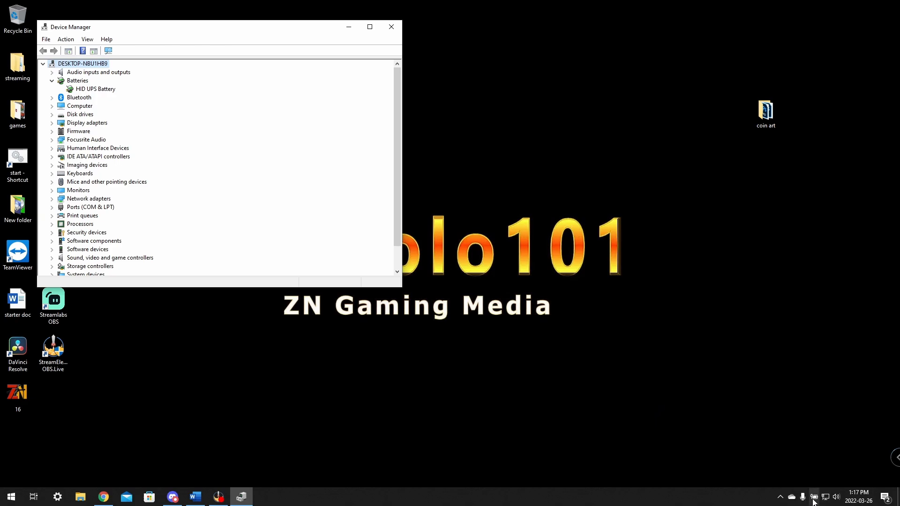
{"action": "mouse_move", "coordinate": [814, 497]}
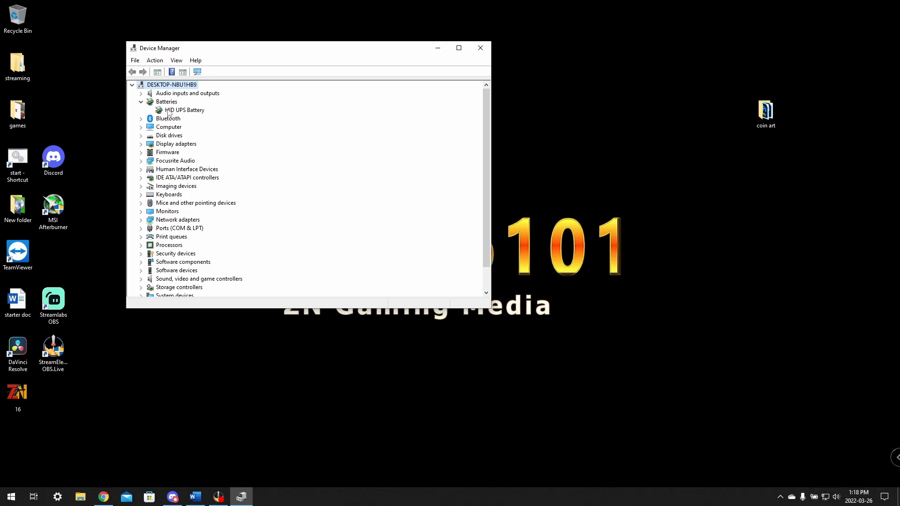
{"action": "mouse_move", "coordinate": [344, 96]}
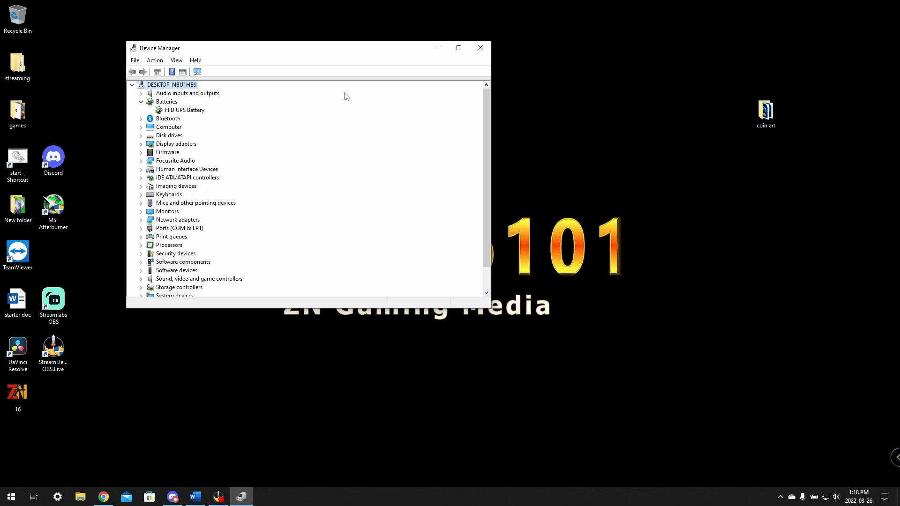
{"action": "mouse_move", "coordinate": [412, 92]}
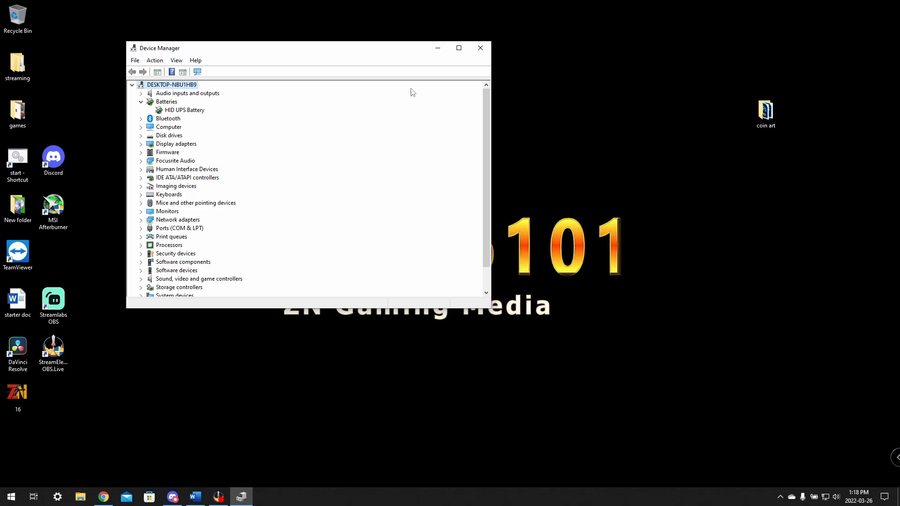
{"action": "left_click", "coordinate": [479, 48]}
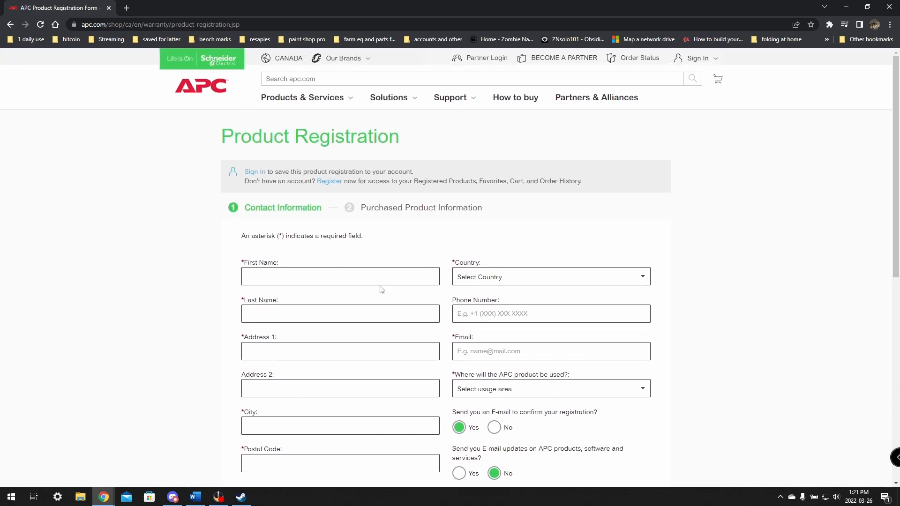
{"action": "scroll", "scroll_direction": "down", "scroll_amount": 3}
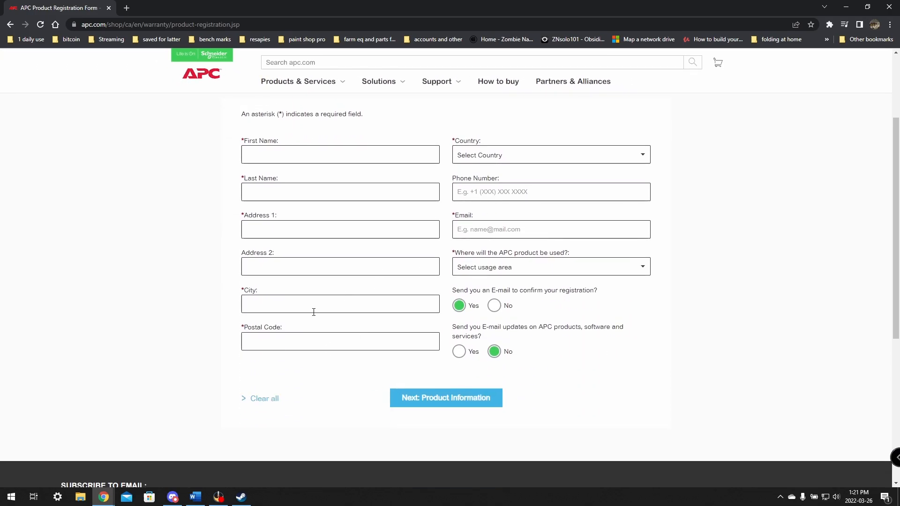
{"action": "scroll", "scroll_direction": "up", "scroll_amount": 3}
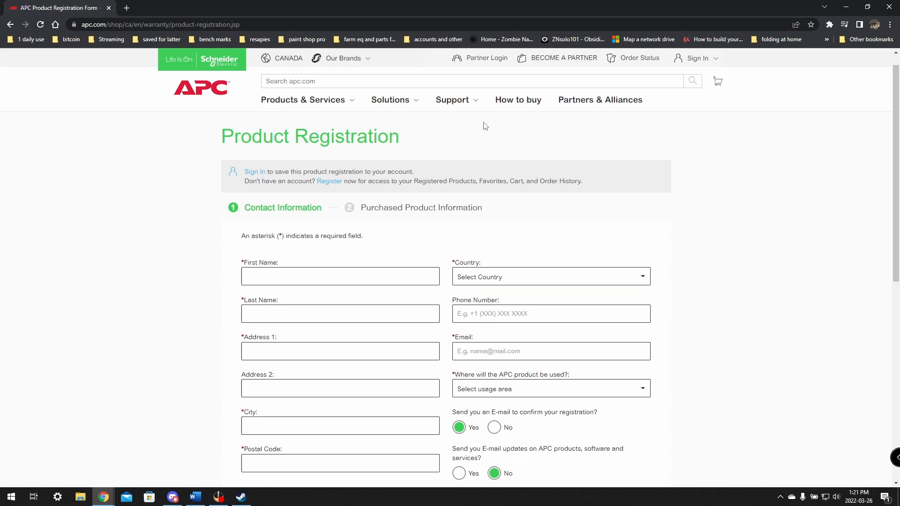
{"action": "mouse_move", "coordinate": [419, 199]}
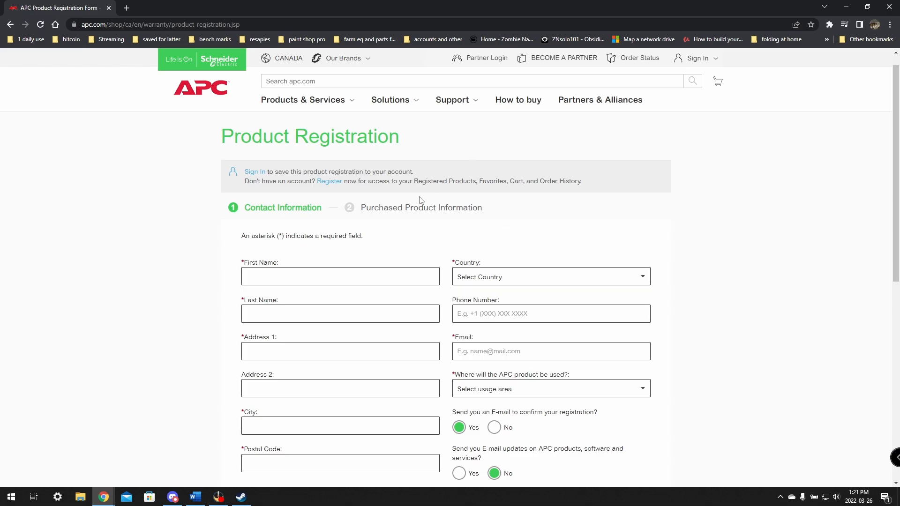
{"action": "mouse_move", "coordinate": [321, 186]}
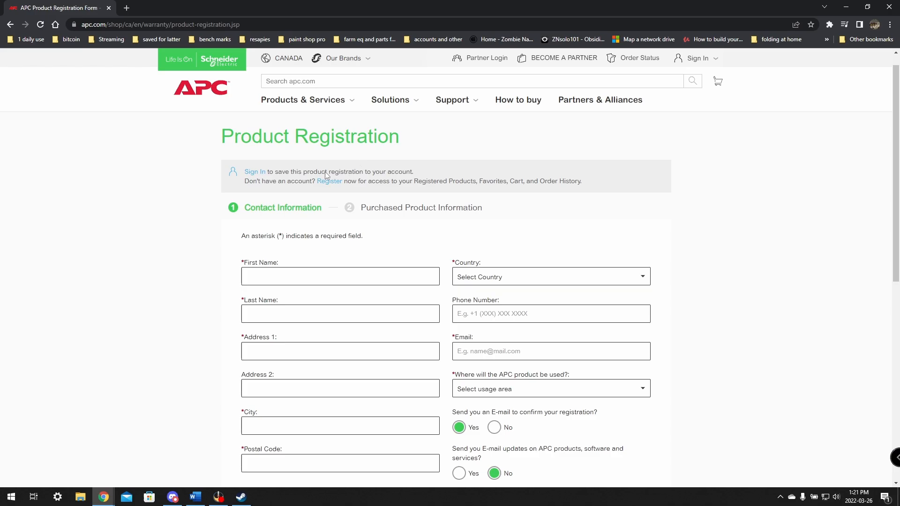
{"action": "mouse_move", "coordinate": [450, 129]}
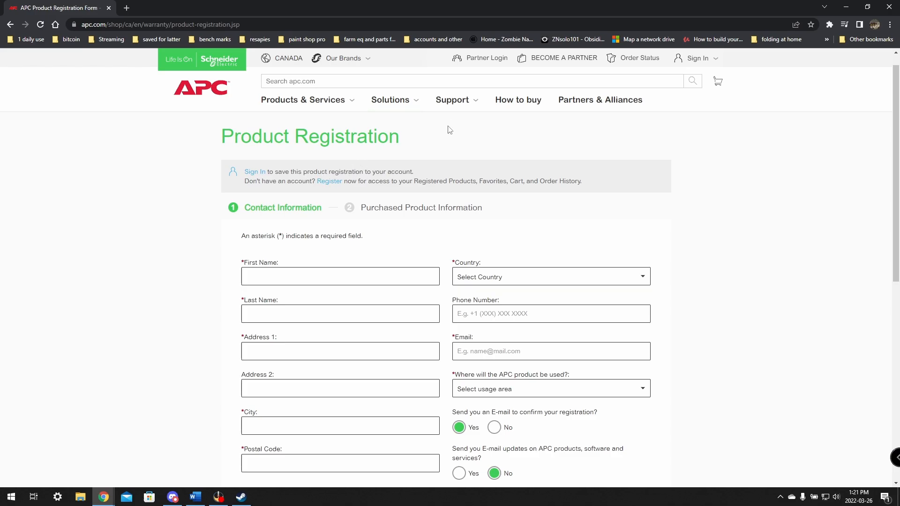
{"action": "mouse_move", "coordinate": [400, 156]}
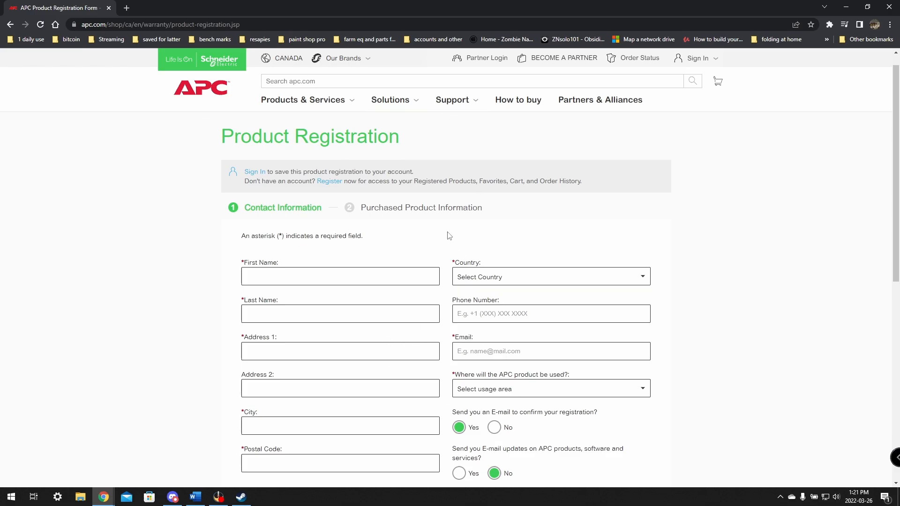
{"action": "mouse_move", "coordinate": [455, 104]}
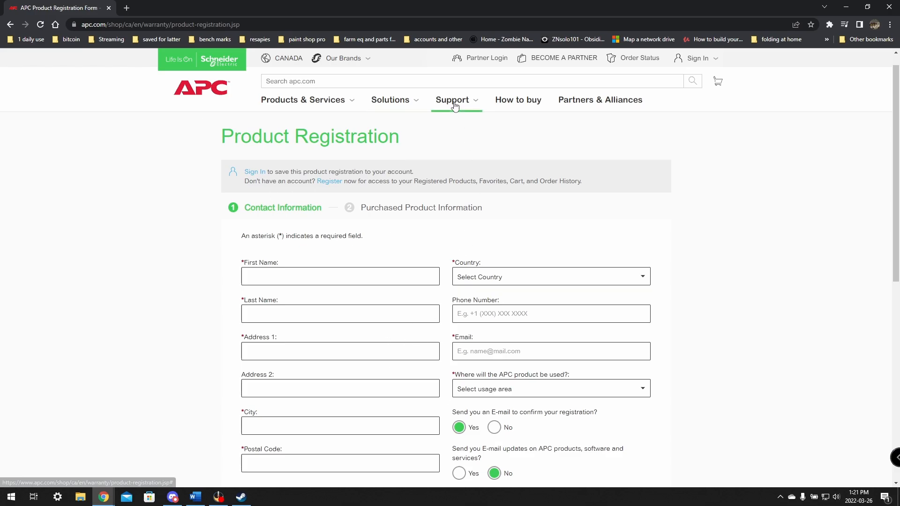
- Go to APC's Software / Firmware download page through the Support menu
{"action": "left_click", "coordinate": [453, 100]}
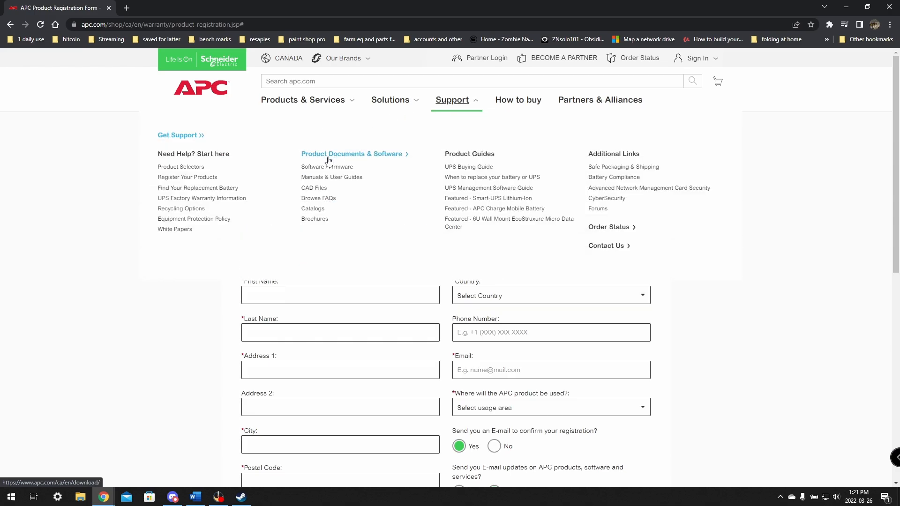
{"action": "mouse_move", "coordinate": [390, 164]}
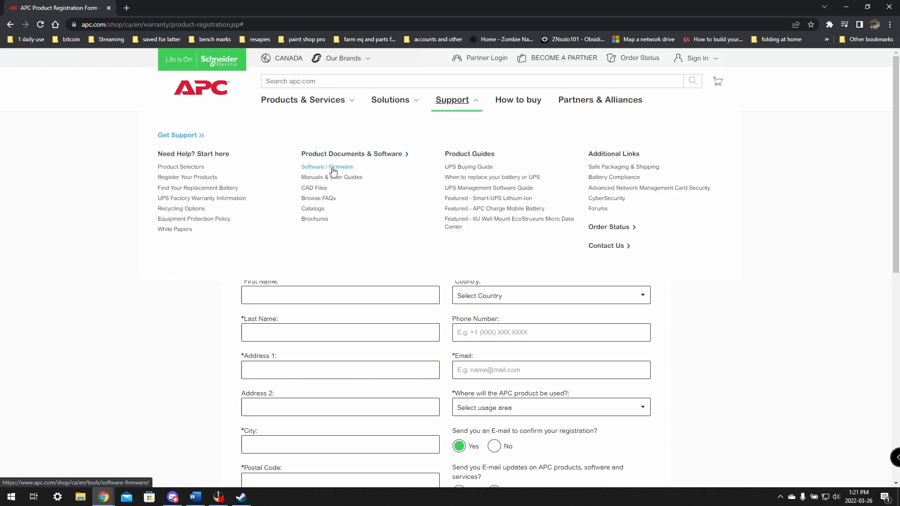
{"action": "left_click", "coordinate": [326, 167]}
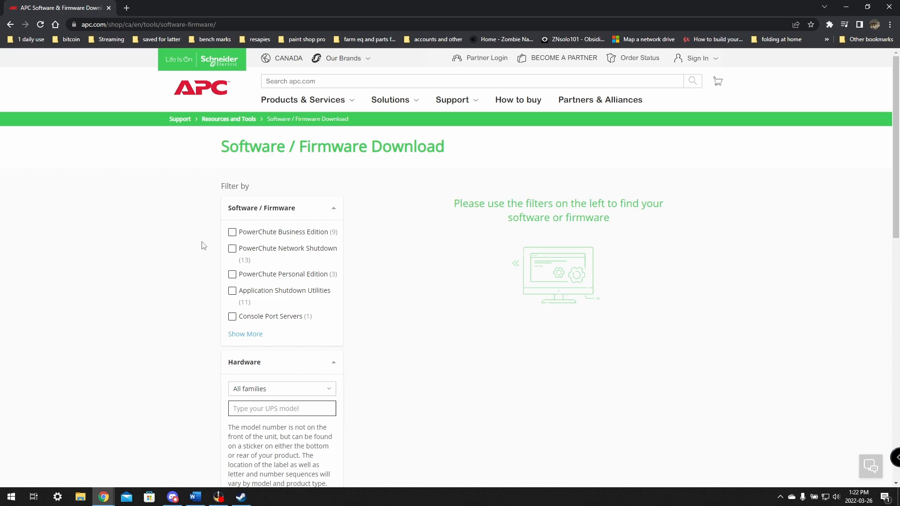
{"action": "mouse_move", "coordinate": [224, 254]}
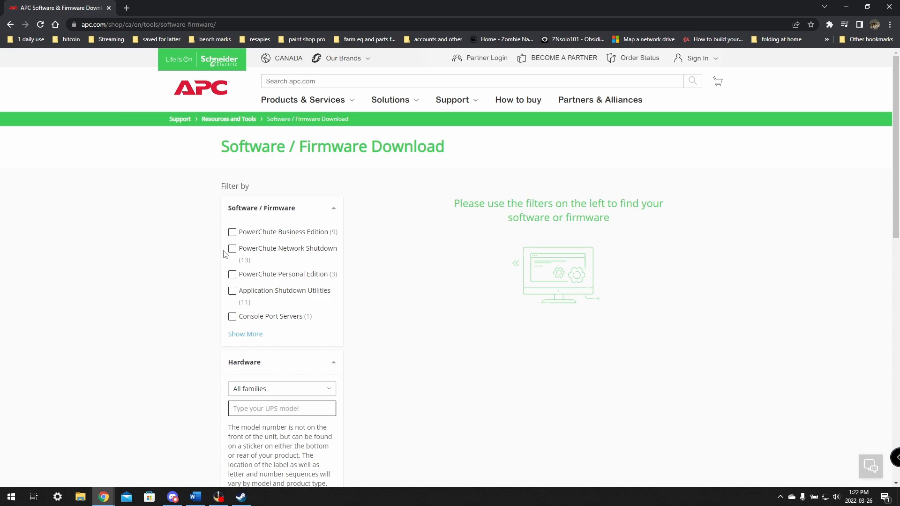
{"action": "left_click", "coordinate": [281, 408]}
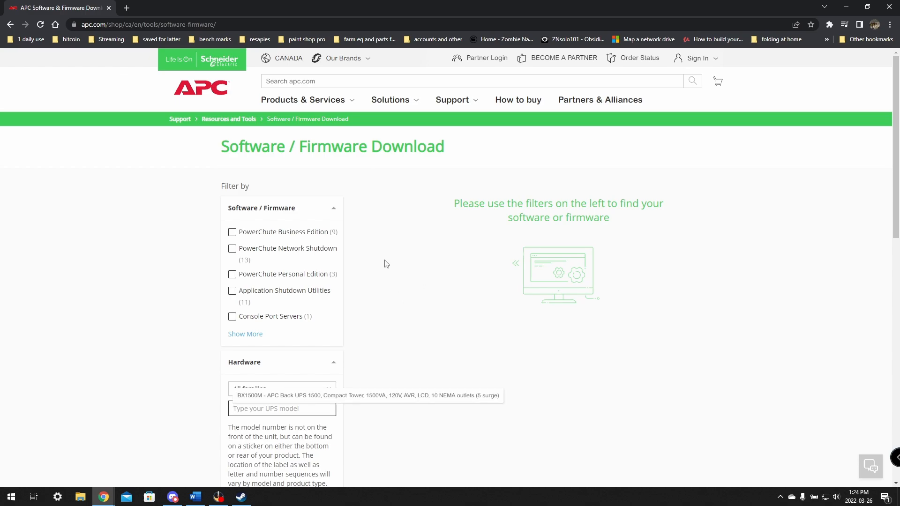
- Filter downloads by UPS model 'bx150', choosing BX1500M - APC Back UPS 1500
{"action": "scroll", "scroll_direction": "down", "scroll_amount": 3}
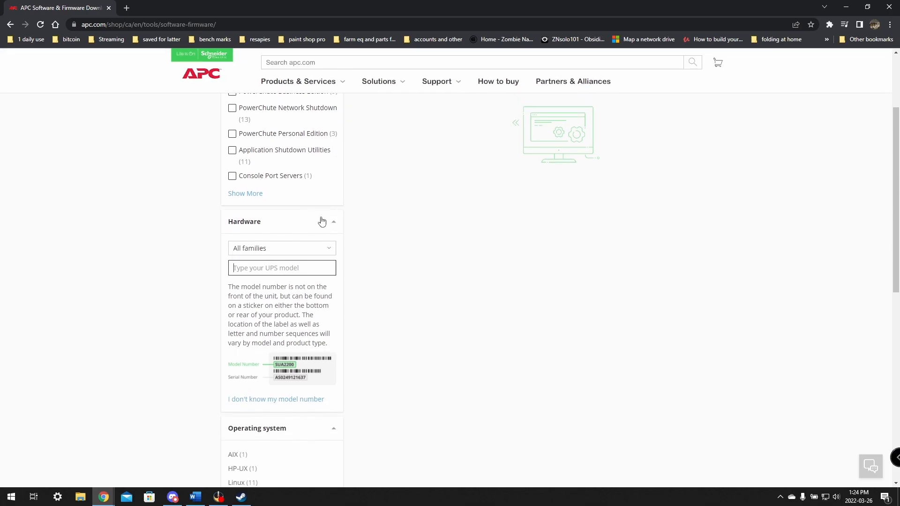
{"action": "mouse_move", "coordinate": [246, 259]}
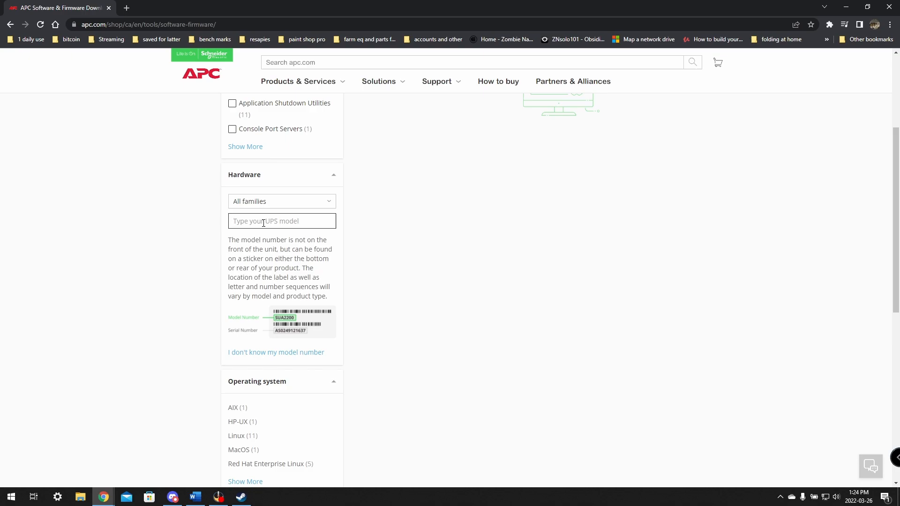
{"action": "type", "text": "bx1500"}
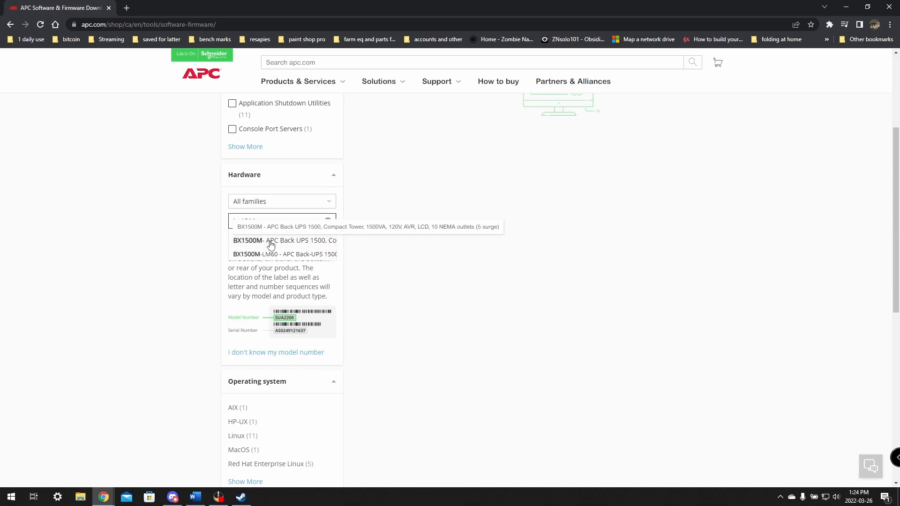
{"action": "left_click", "coordinate": [282, 240]}
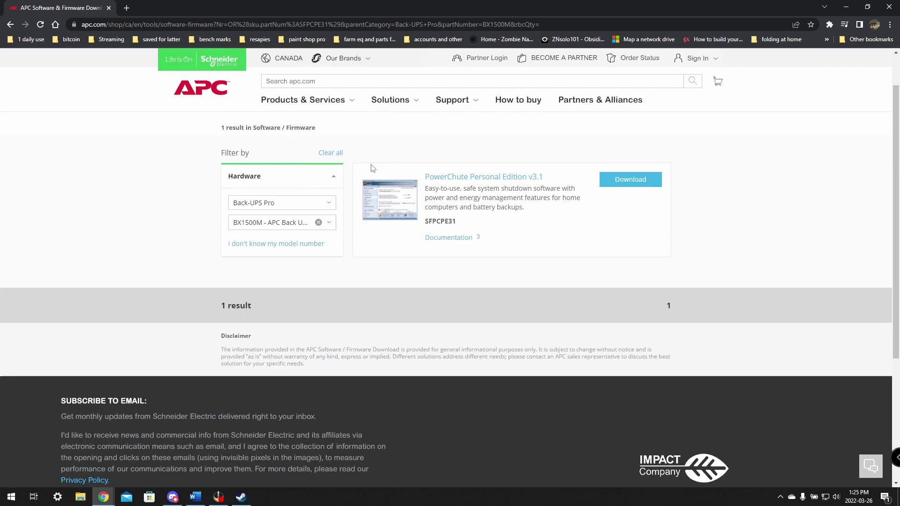
{"action": "mouse_move", "coordinate": [644, 185]}
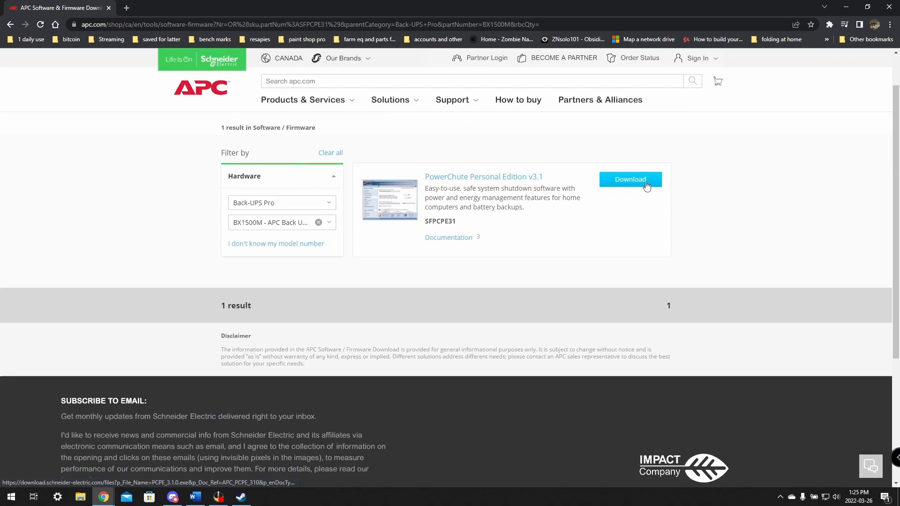
{"action": "mouse_move", "coordinate": [503, 185]}
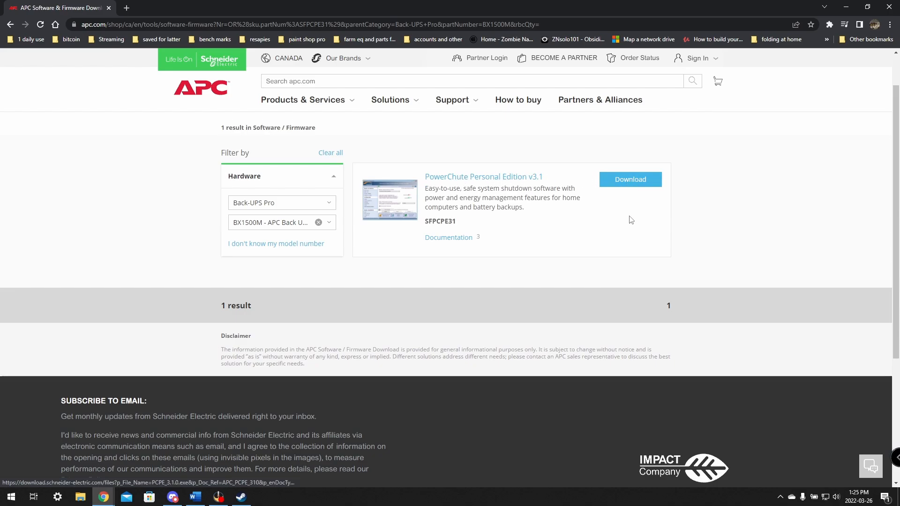
- Download PowerChute Personal Edition v3.1 and expand its Documentation links
{"action": "left_click", "coordinate": [630, 179]}
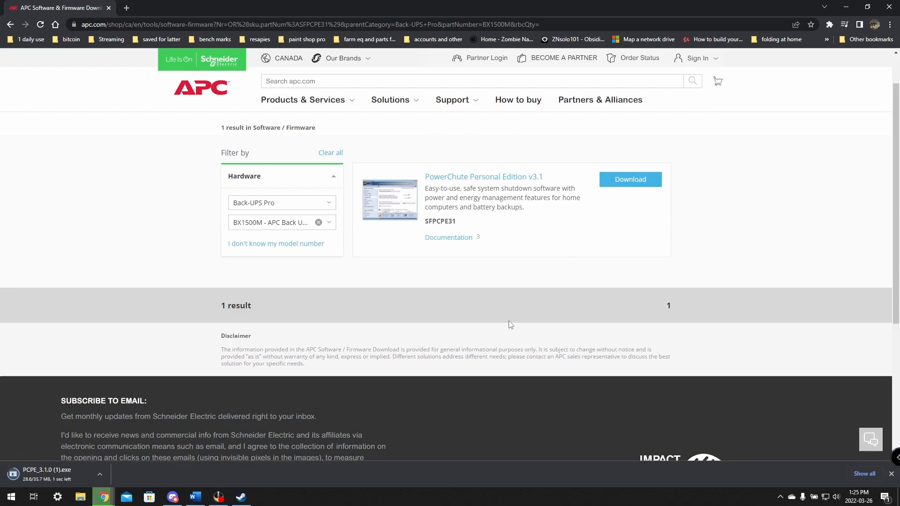
{"action": "left_click_drag", "start_coordinate": [459, 189], "coordinate": [560, 188]}
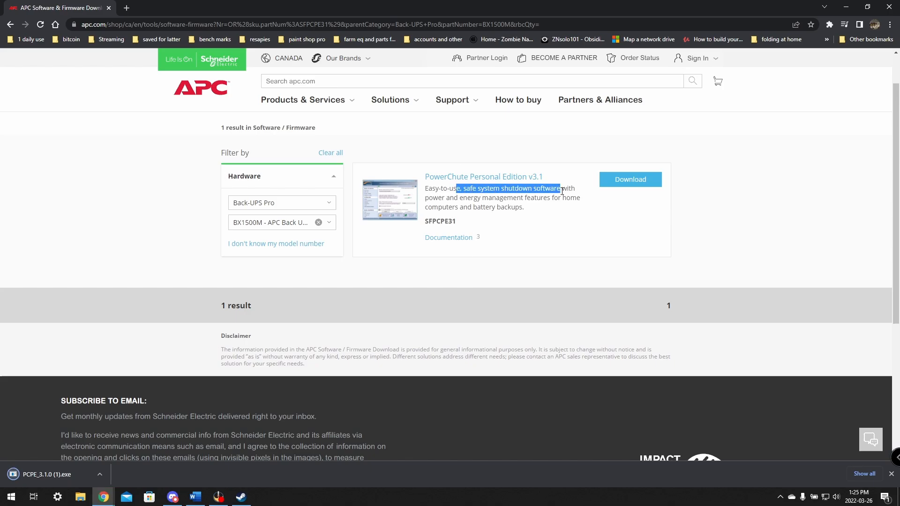
{"action": "left_click", "coordinate": [448, 238]}
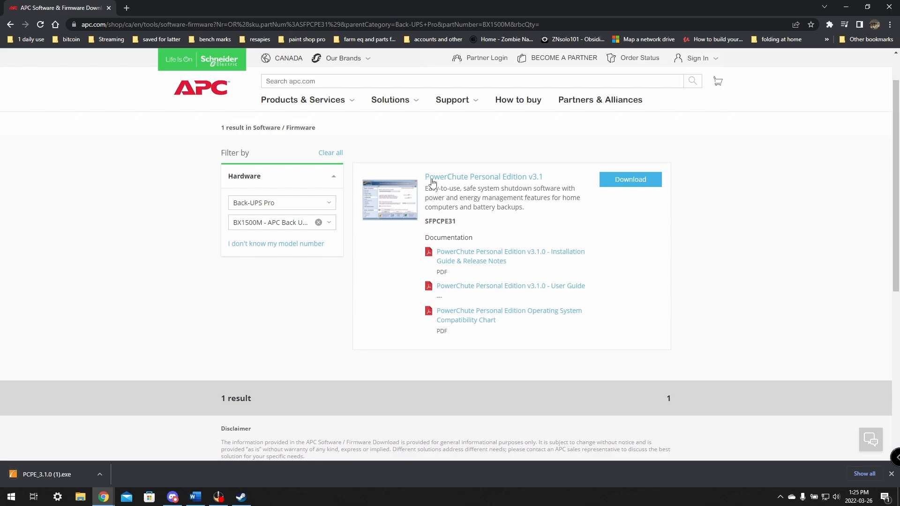
{"action": "mouse_move", "coordinate": [455, 185]}
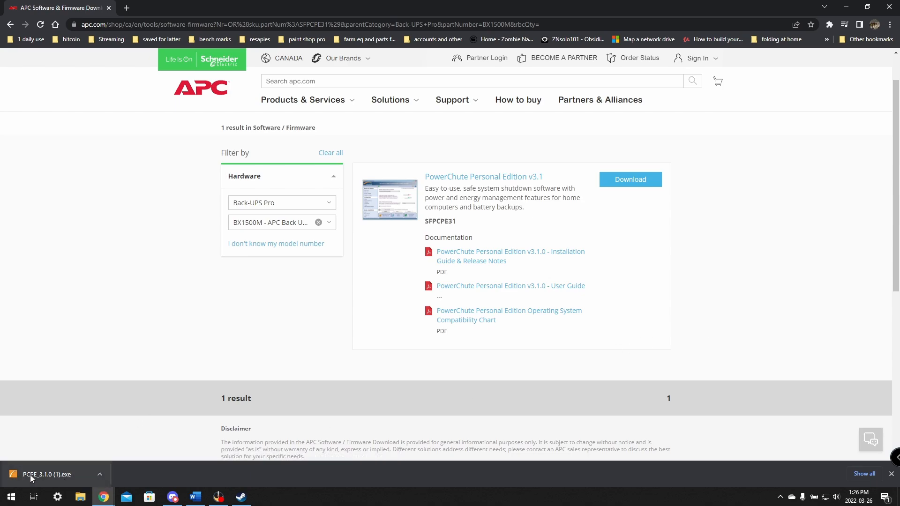
- Launch PCPE_3.1.0 (1).exe from Chrome's download bar
{"action": "left_click", "coordinate": [47, 474]}
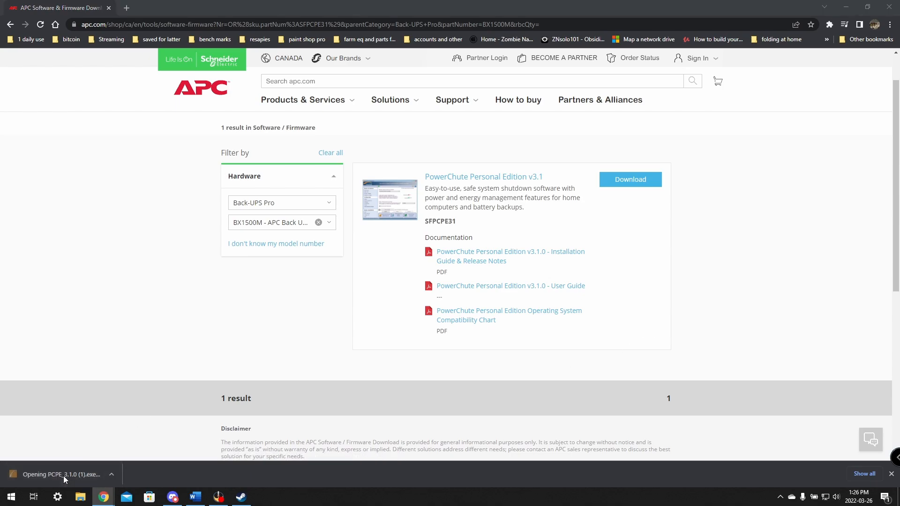
{"action": "left_click", "coordinate": [61, 474]}
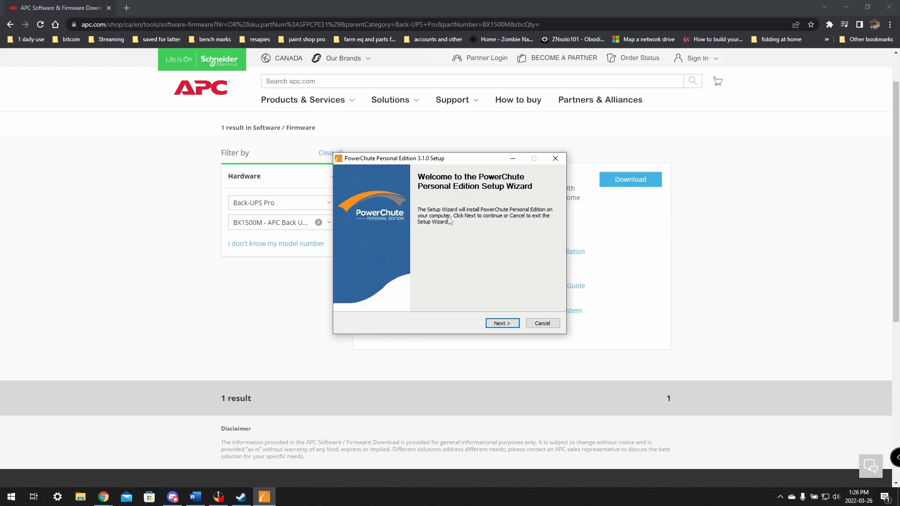
{"action": "mouse_move", "coordinate": [452, 295]}
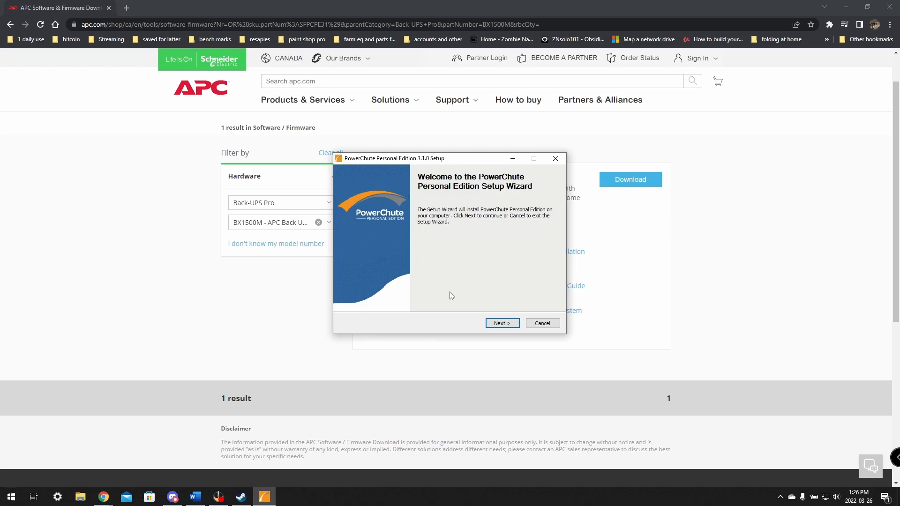
- Accept the license agreement and keep the default Program Files destination folder
{"action": "left_click", "coordinate": [502, 323]}
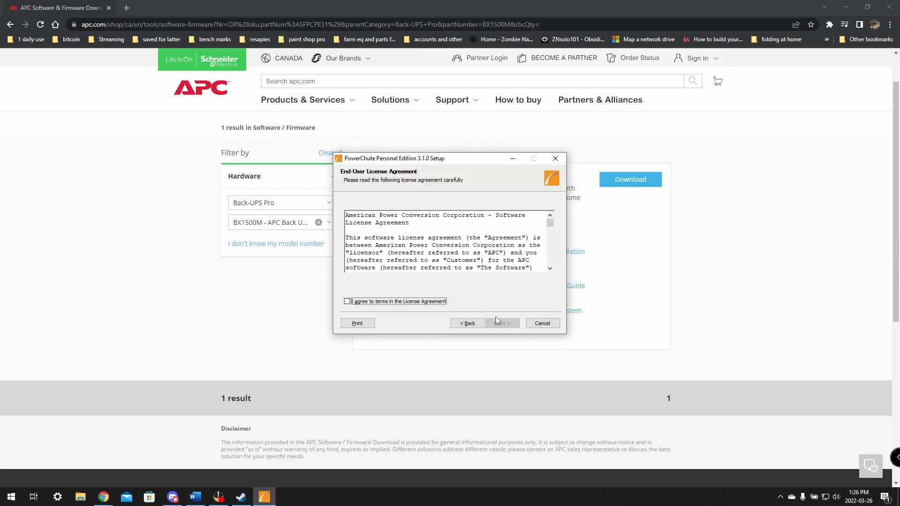
{"action": "scroll", "scroll_direction": "down", "scroll_amount": 3}
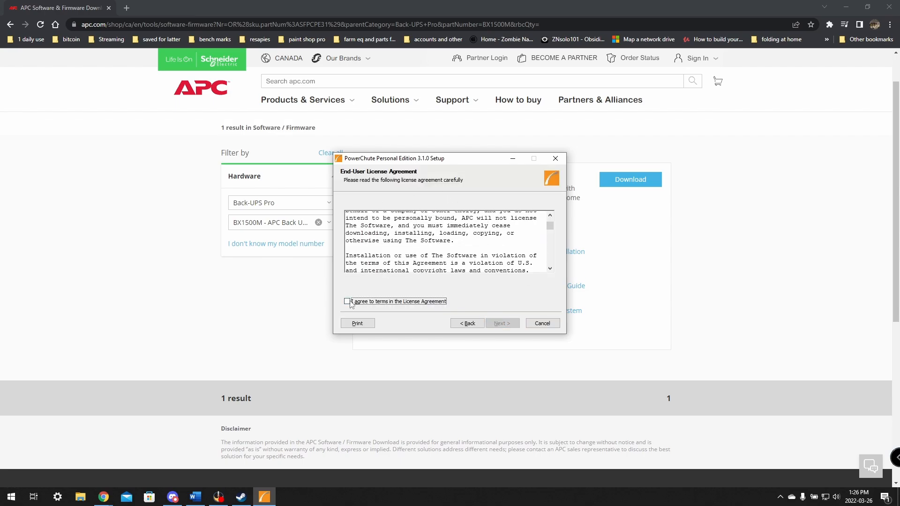
{"action": "left_click", "coordinate": [502, 323]}
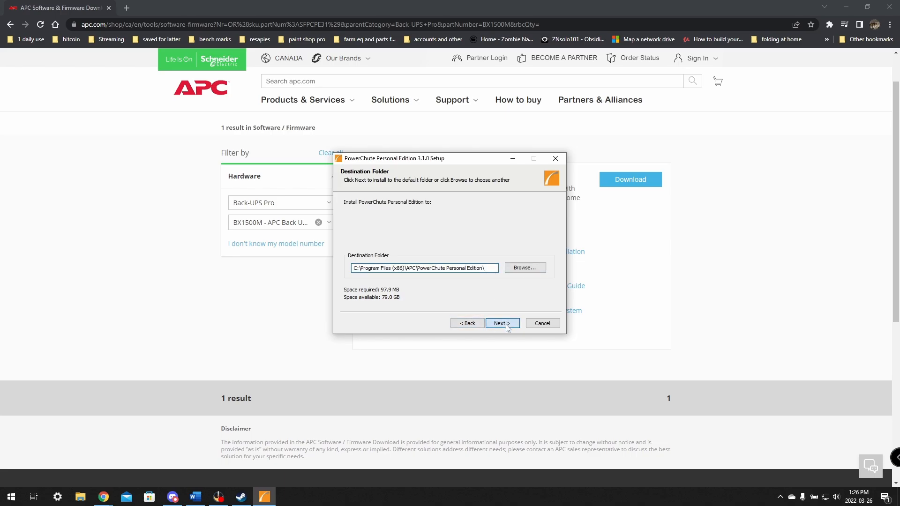
{"action": "left_click", "coordinate": [501, 322]}
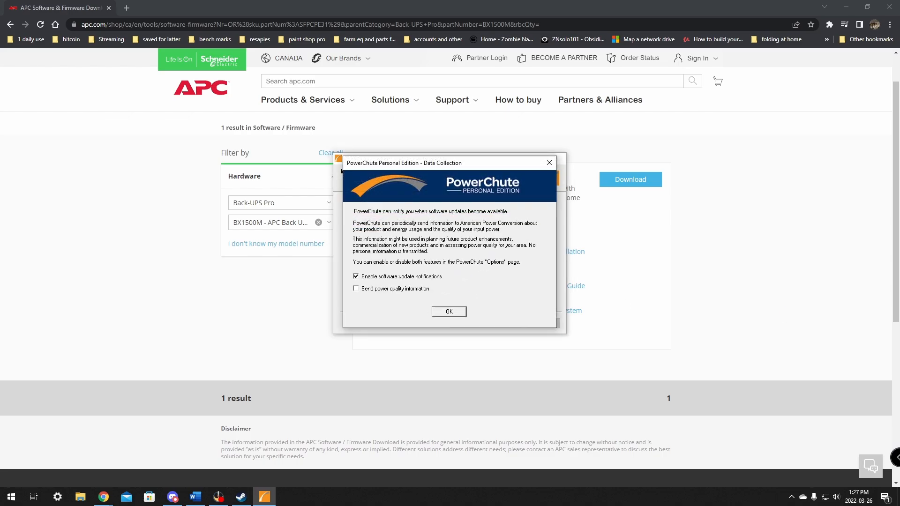
{"action": "mouse_move", "coordinate": [410, 168]}
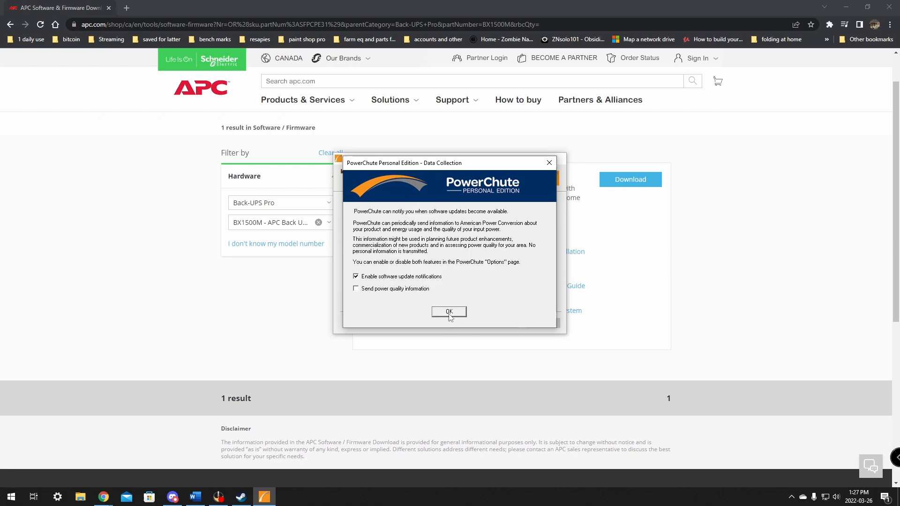
- Confirm Data Collection, leave 'Register your product online' unticked, and finish setup
{"action": "left_click", "coordinate": [448, 311]}
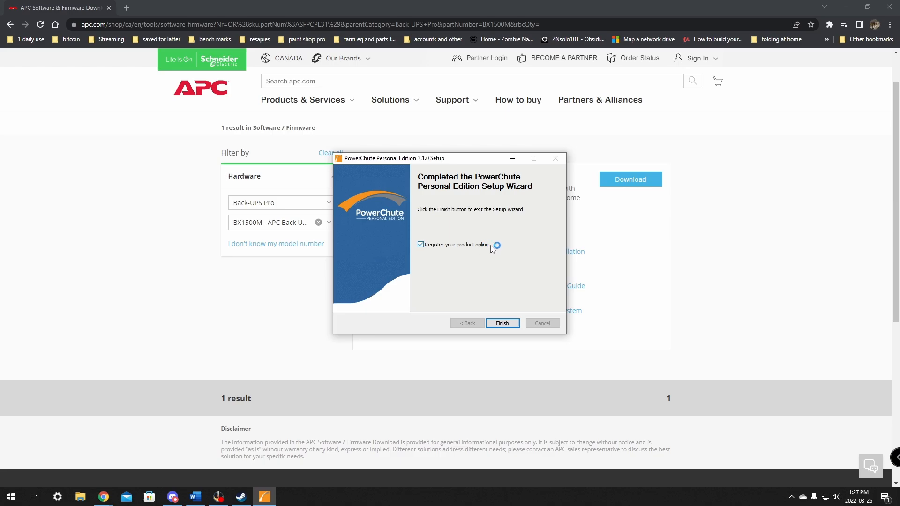
{"action": "left_click", "coordinate": [420, 245]}
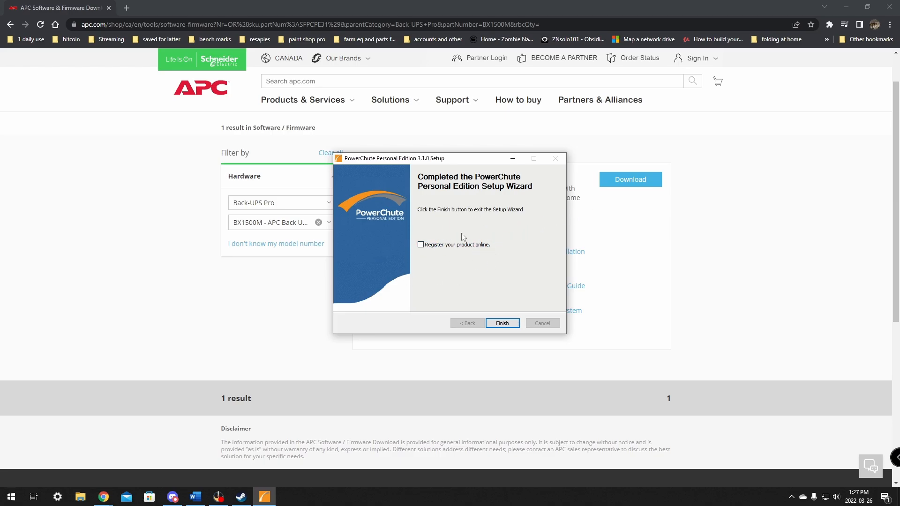
{"action": "left_click", "coordinate": [419, 245]}
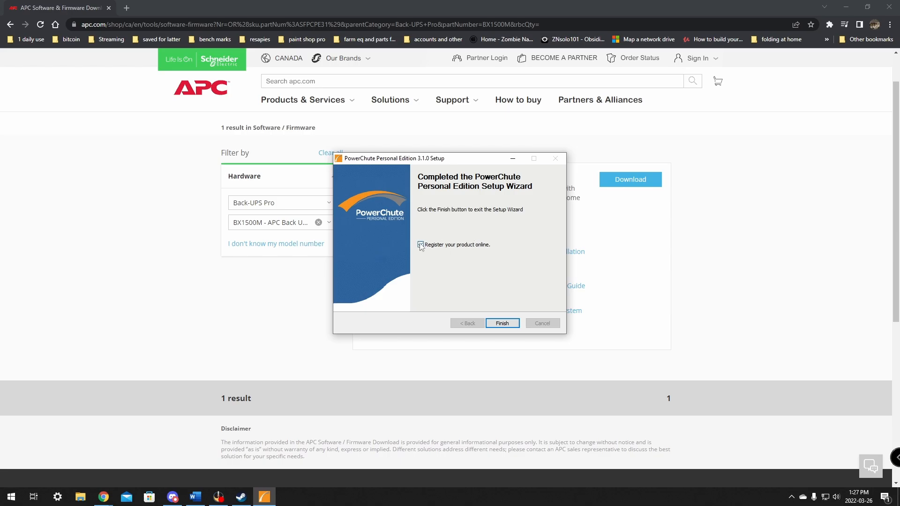
{"action": "left_click", "coordinate": [421, 245]}
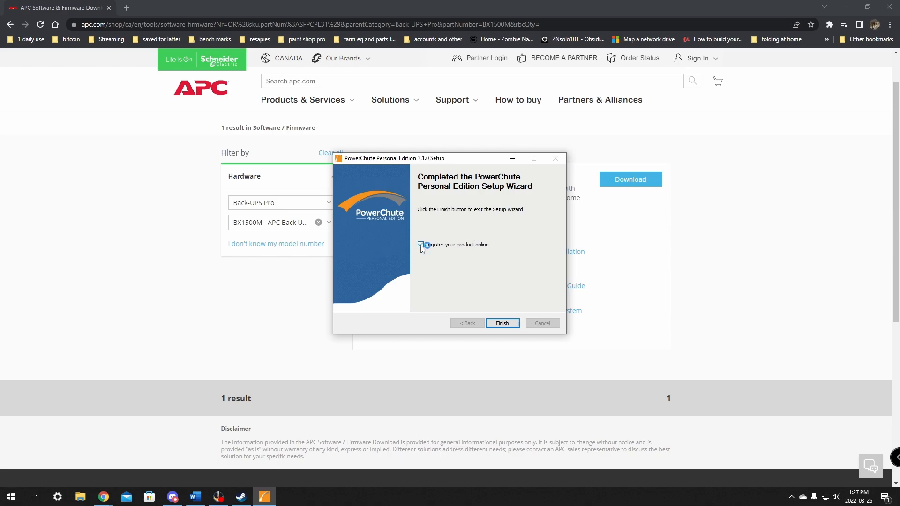
{"action": "left_click", "coordinate": [421, 245]}
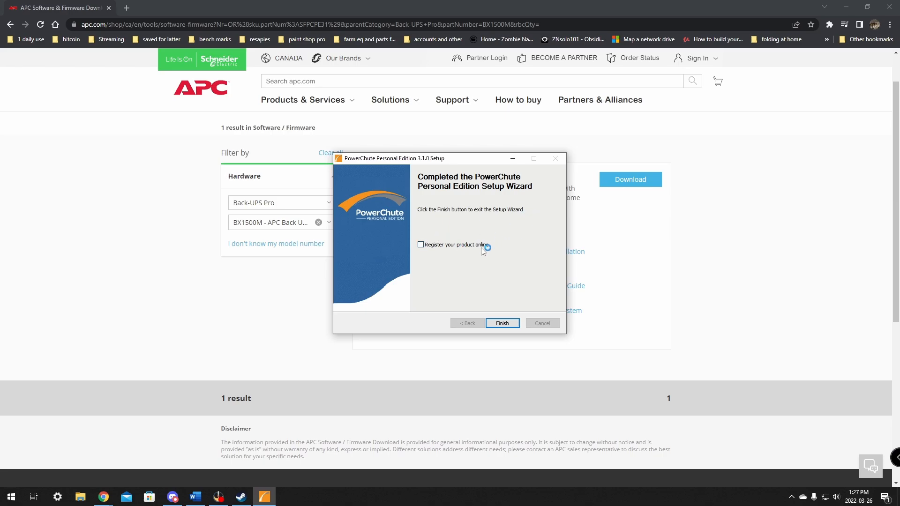
{"action": "left_click", "coordinate": [501, 323]}
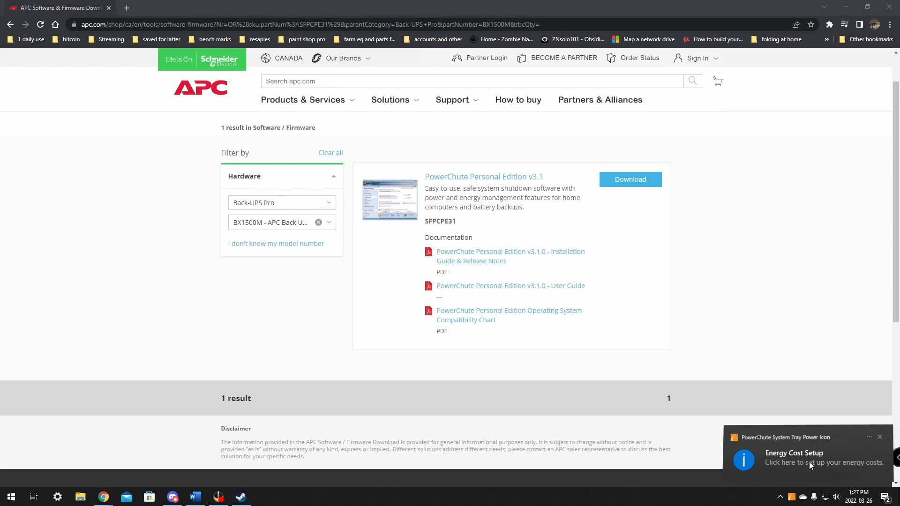
- Set the energy cost to $0.09 per kWh in Energy Cost Configuration
{"action": "left_click", "coordinate": [811, 461]}
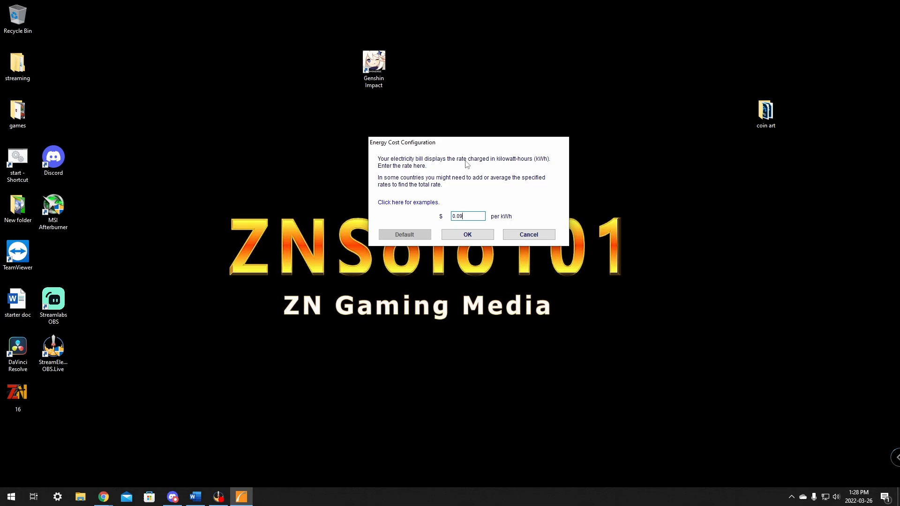
{"action": "mouse_move", "coordinate": [461, 165]}
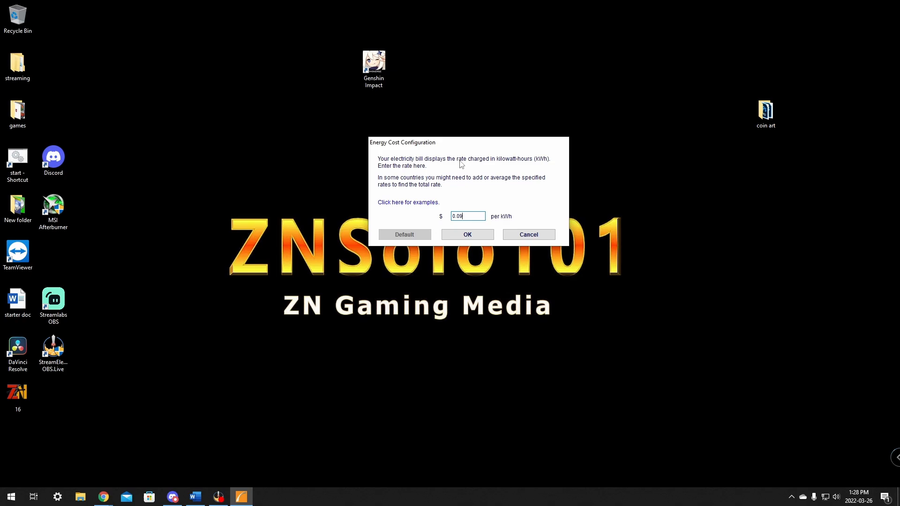
{"action": "mouse_move", "coordinate": [418, 169]}
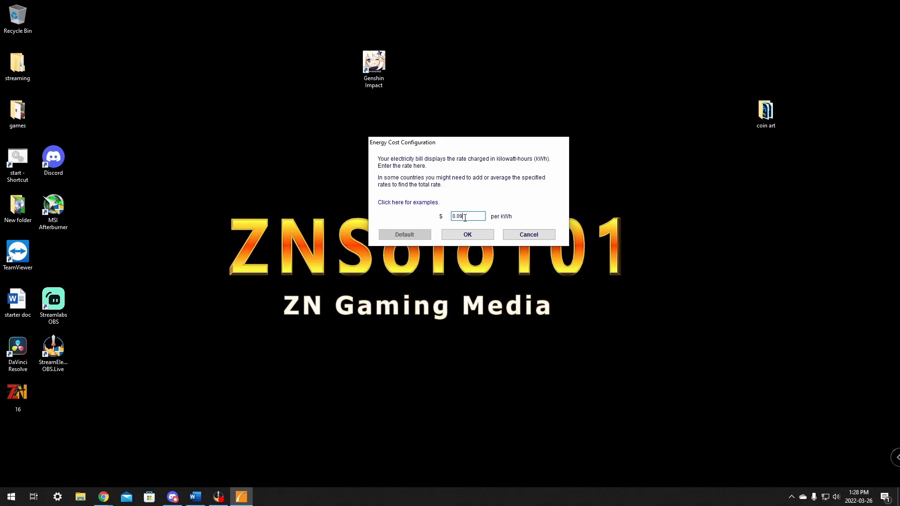
{"action": "mouse_move", "coordinate": [514, 204]}
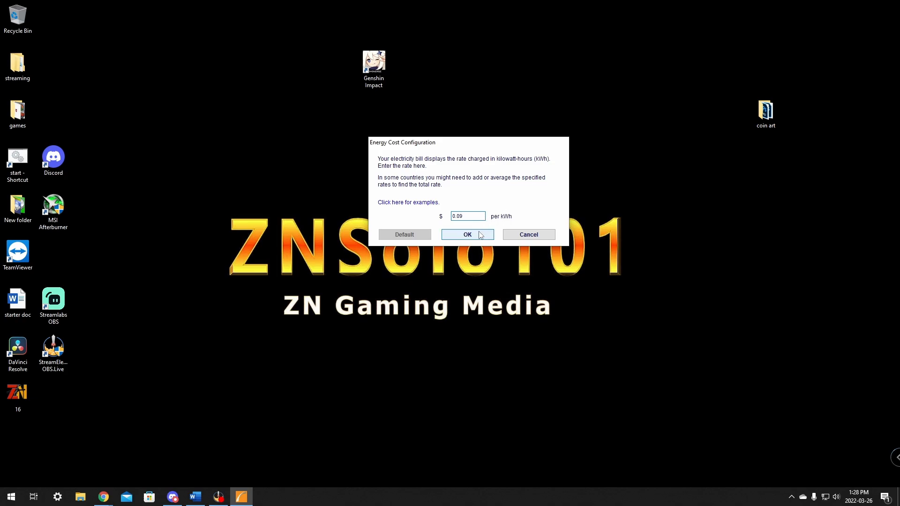
{"action": "left_click", "coordinate": [467, 234]}
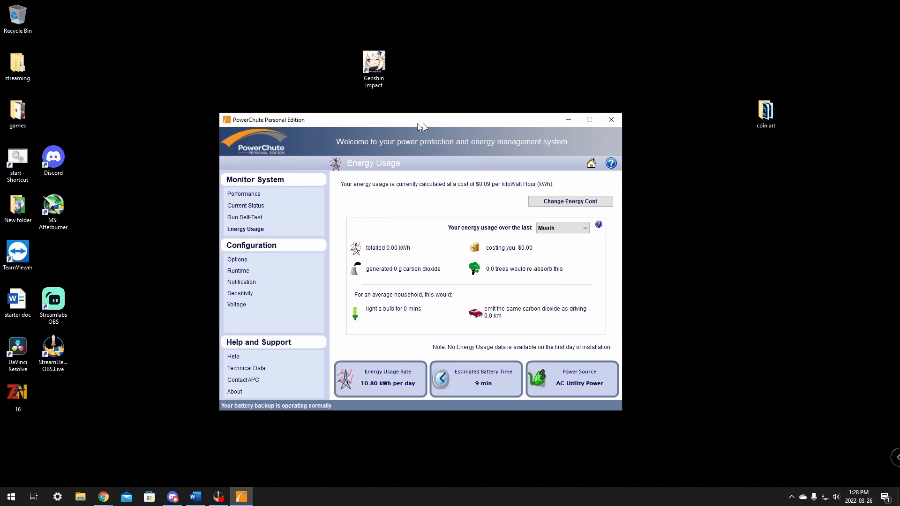
{"action": "left_click_drag", "start_coordinate": [422, 120], "coordinate": [361, 76]}
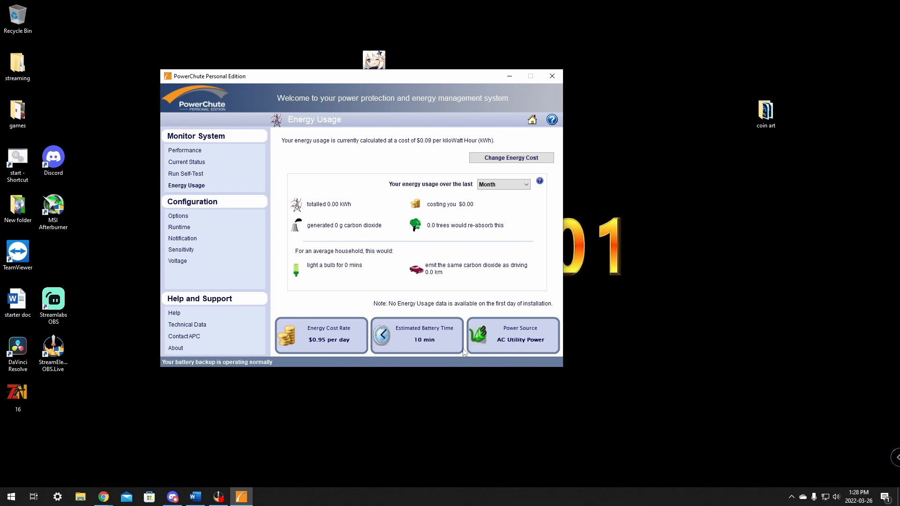
{"action": "mouse_move", "coordinate": [438, 84]}
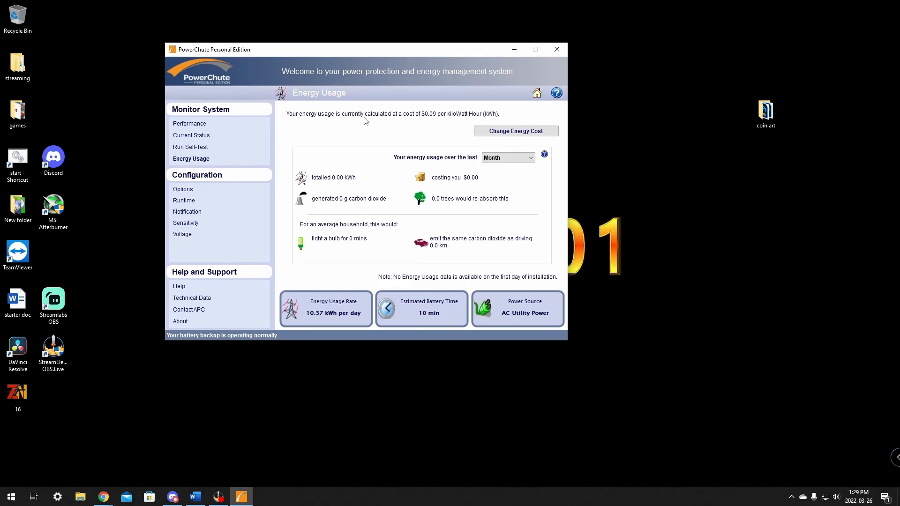
{"action": "left_click", "coordinate": [516, 130]}
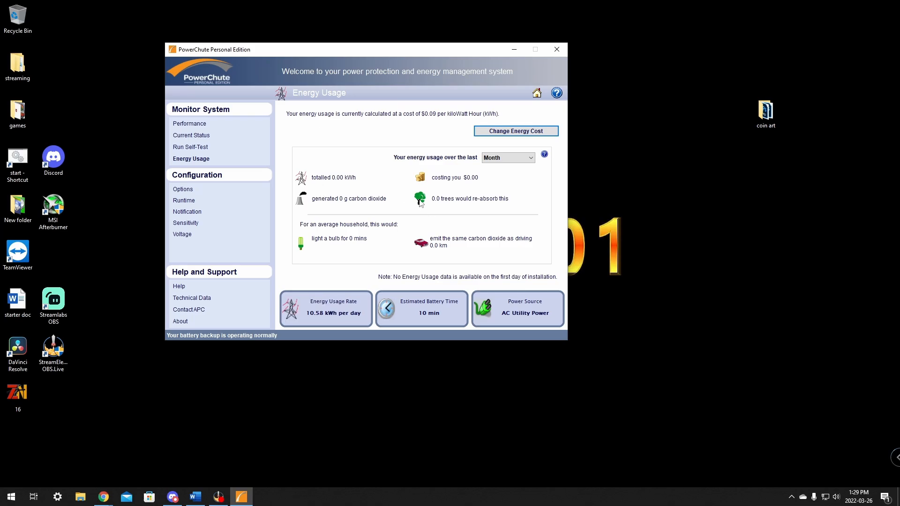
{"action": "mouse_move", "coordinate": [376, 177]}
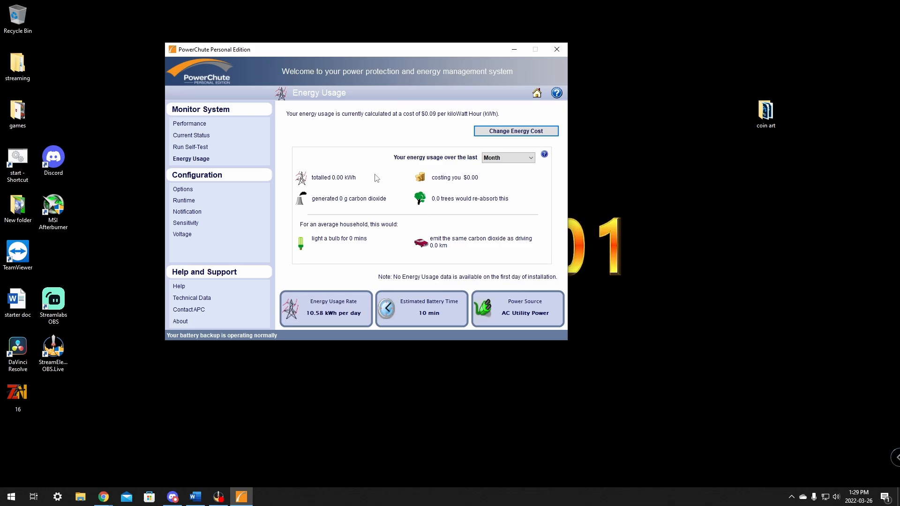
{"action": "left_click", "coordinate": [326, 308]}
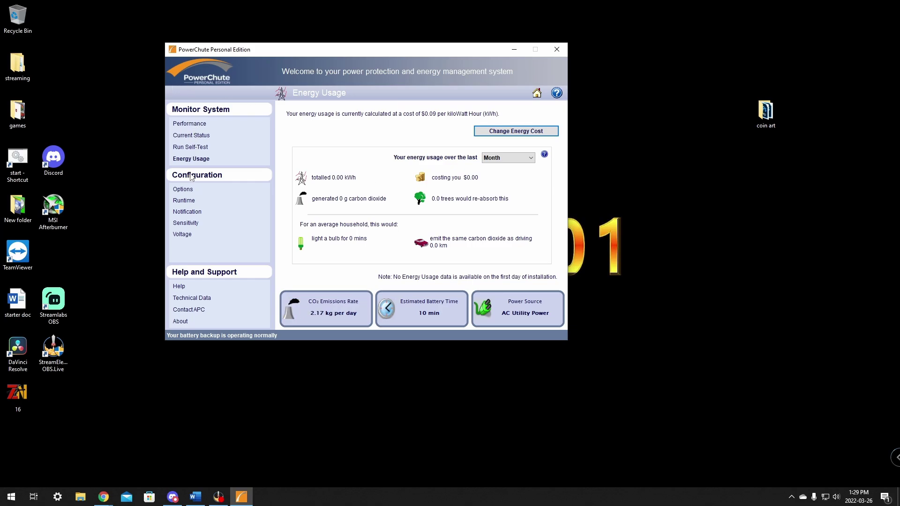
{"action": "mouse_move", "coordinate": [281, 69]}
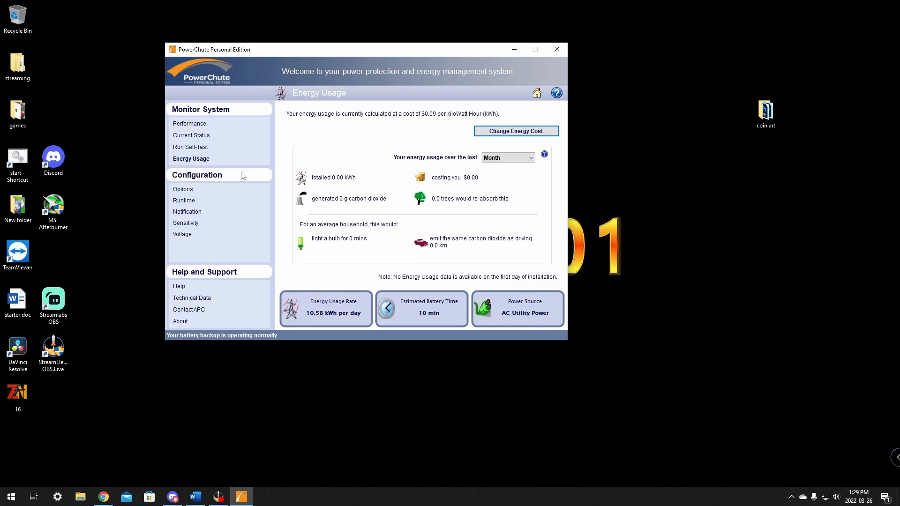
{"action": "mouse_move", "coordinate": [185, 207]}
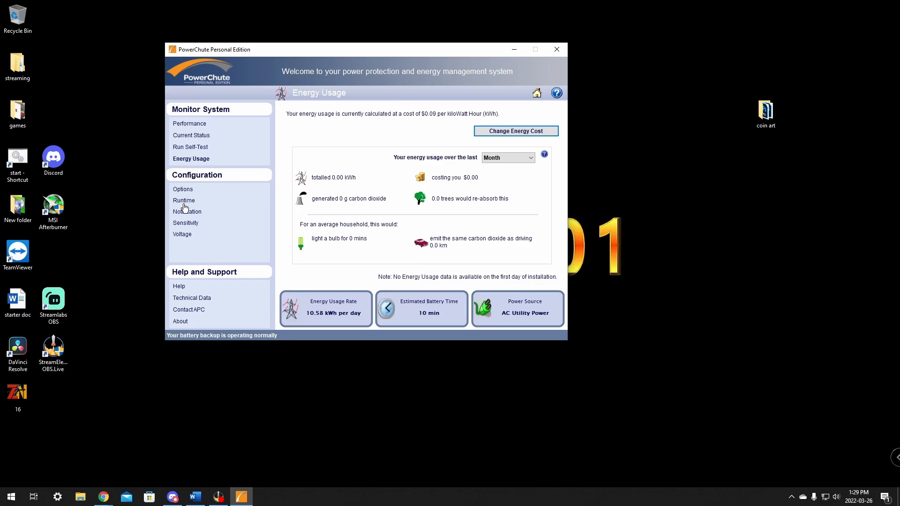
{"action": "left_click", "coordinate": [183, 201]}
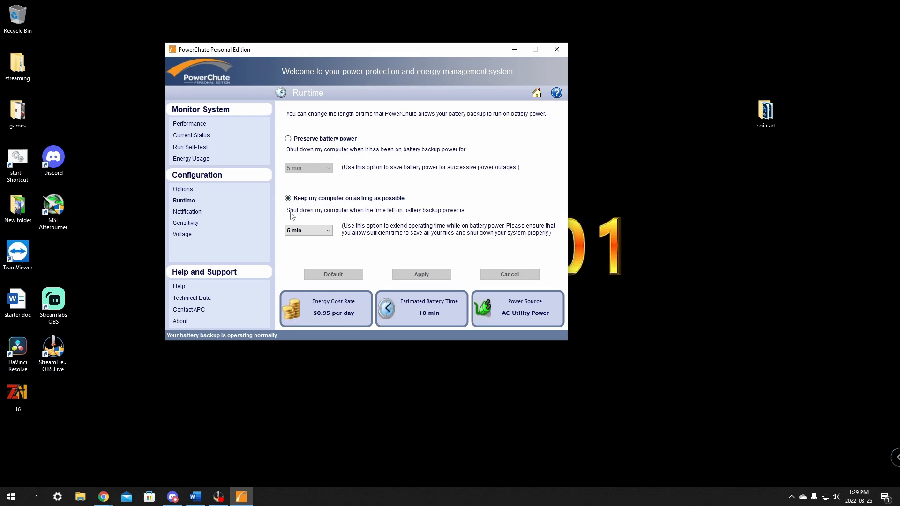
{"action": "mouse_move", "coordinate": [380, 217]}
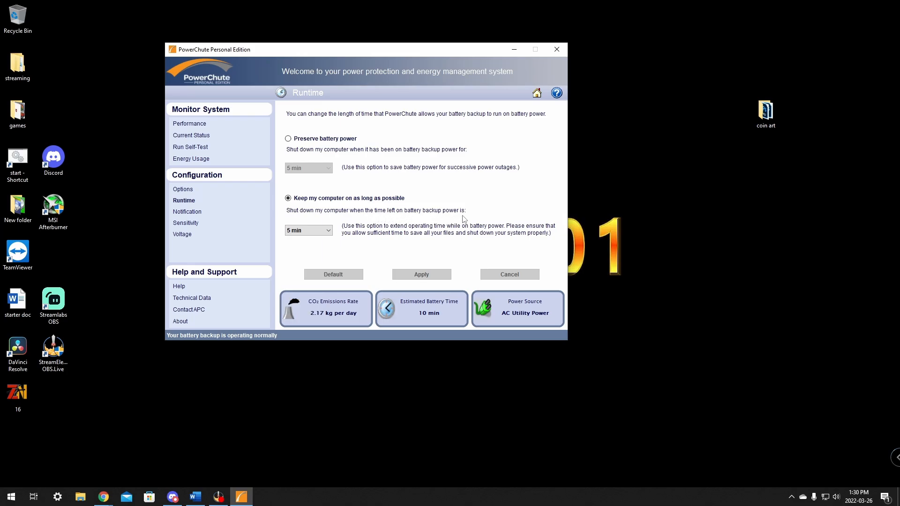
- Review the runtime shutdown choices (5–8 minutes) and keep 5 minutes
{"action": "left_click", "coordinate": [328, 230]}
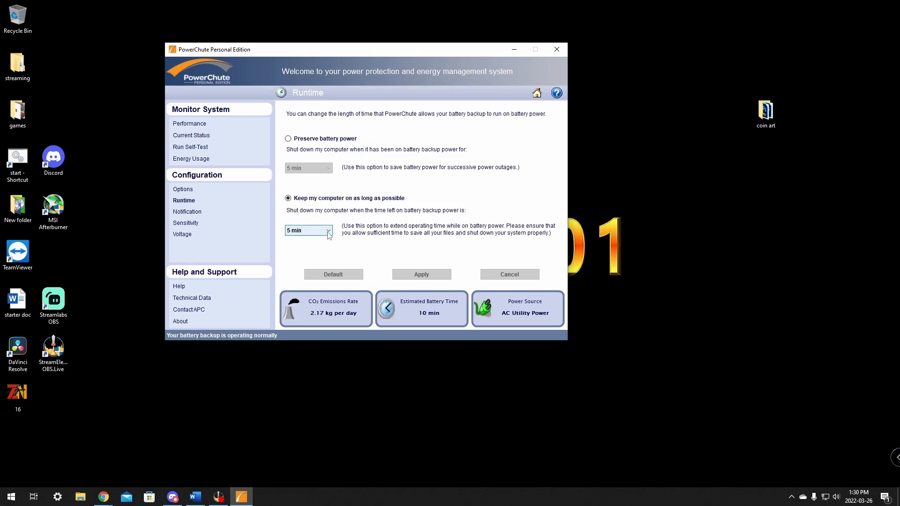
{"action": "left_click", "coordinate": [327, 230]}
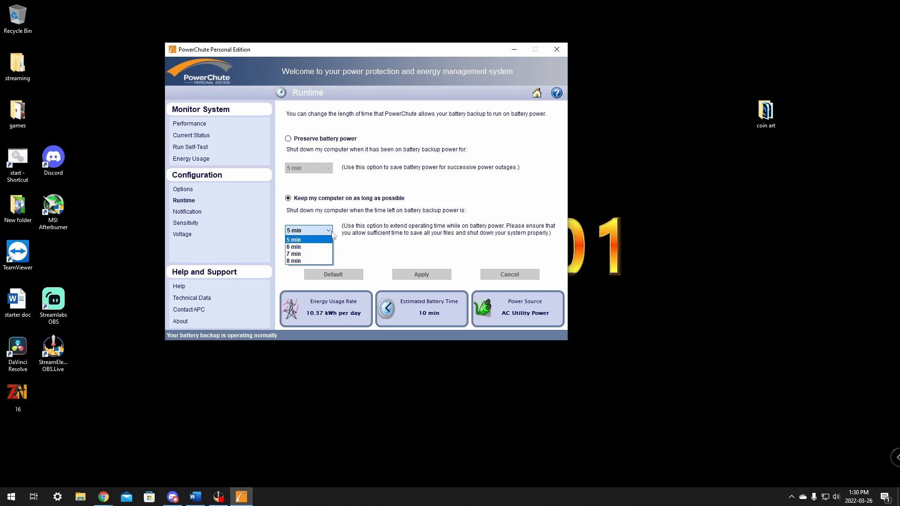
{"action": "left_click", "coordinate": [294, 239]}
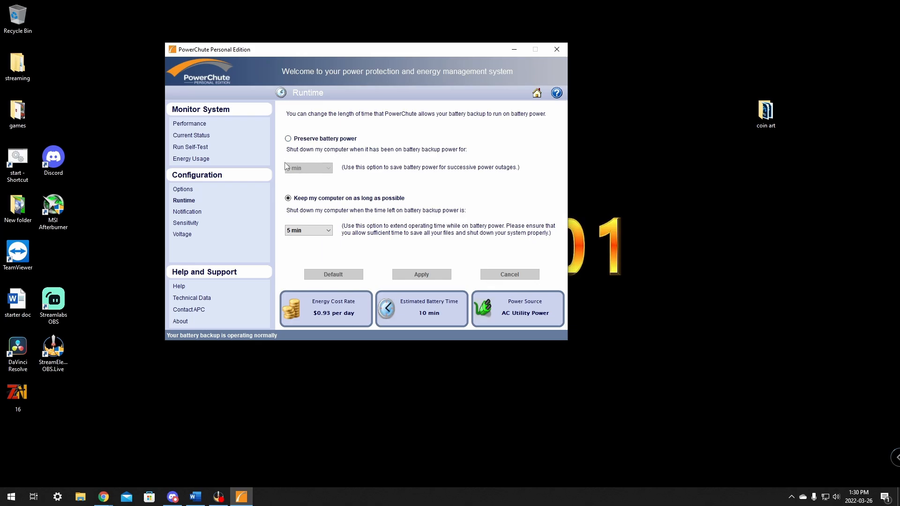
{"action": "left_click", "coordinate": [288, 138]}
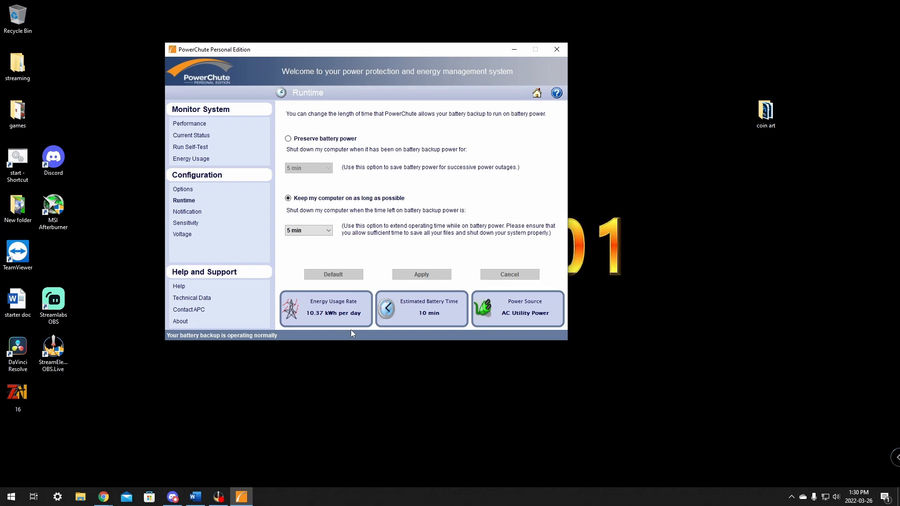
{"action": "mouse_move", "coordinate": [561, 230]}
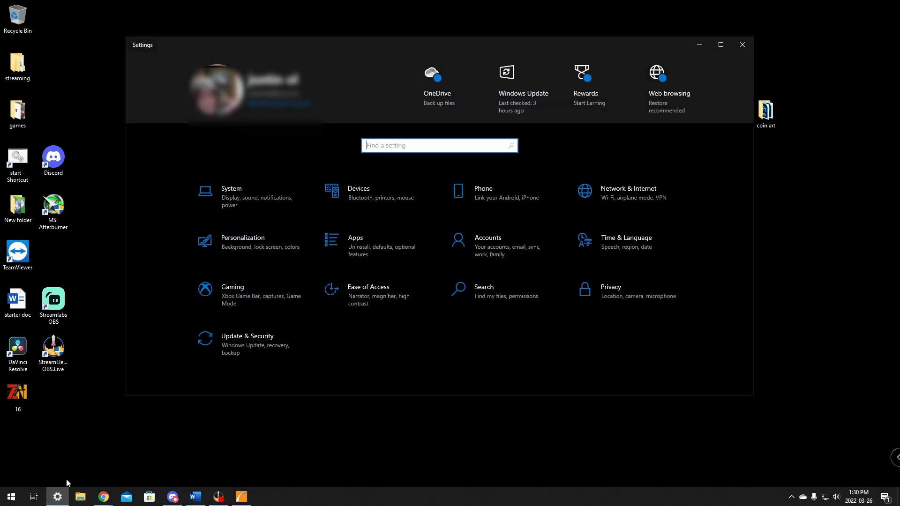
- Go from System and Power & sleep to Additional power settings, opening Power Options
{"action": "left_click", "coordinate": [230, 192]}
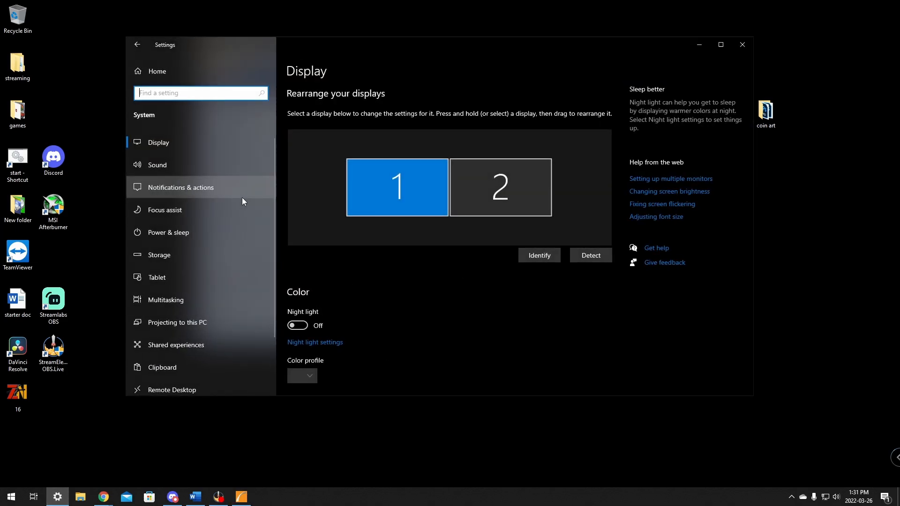
{"action": "left_click", "coordinate": [168, 232]}
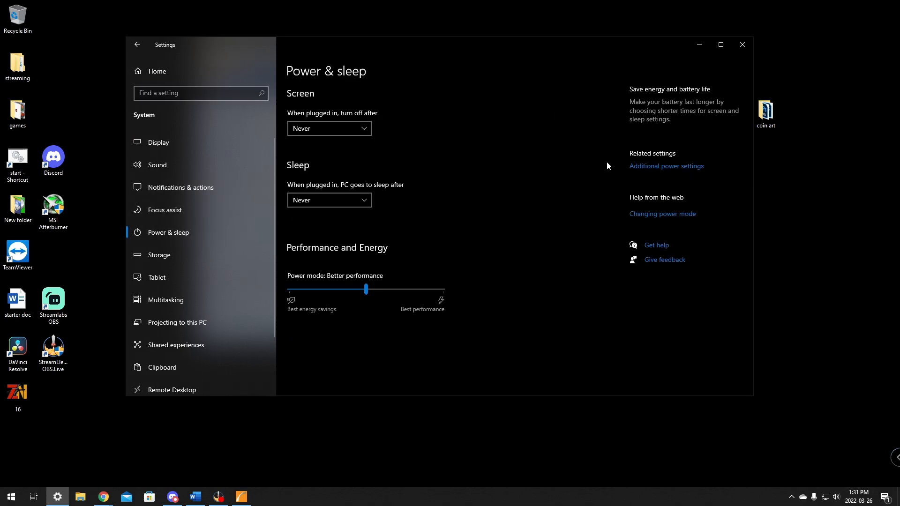
{"action": "mouse_move", "coordinate": [647, 170]}
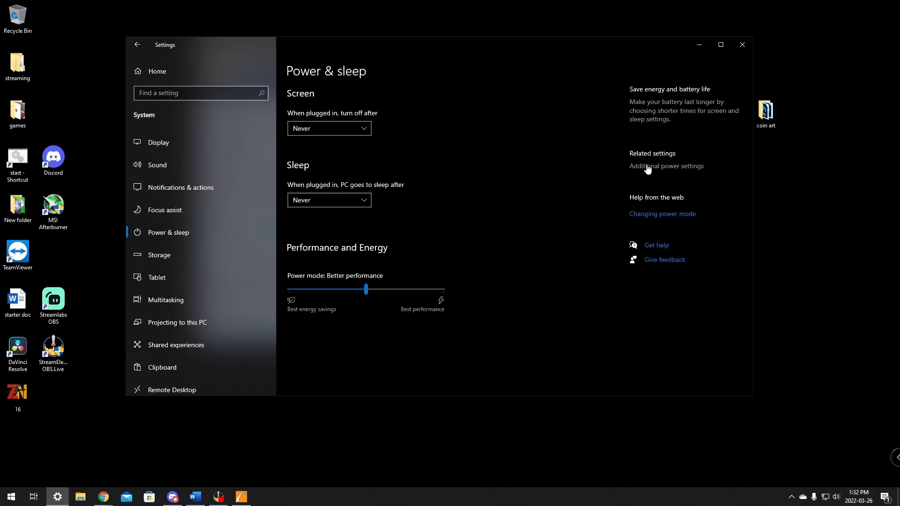
{"action": "left_click", "coordinate": [666, 165]}
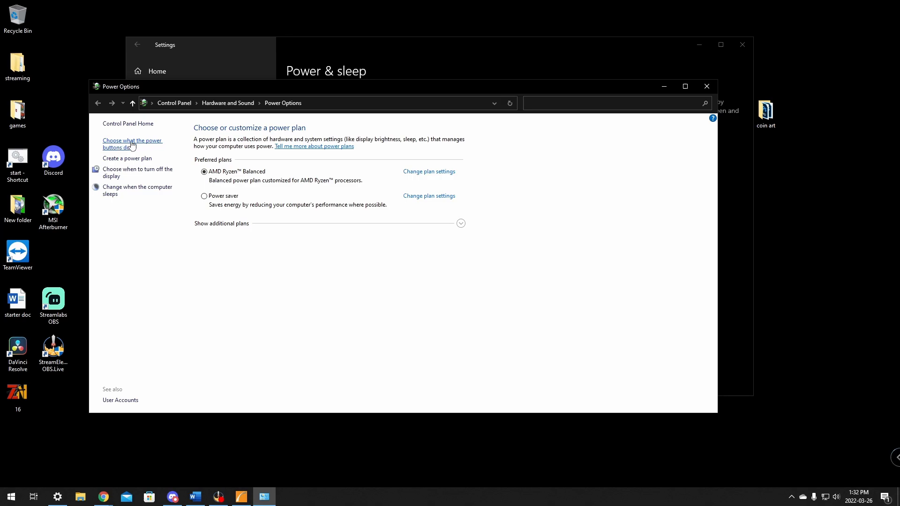
- Unlock the shutdown settings under 'Choose what the power buttons do' and enable Hibernate
{"action": "left_click", "coordinate": [132, 144]}
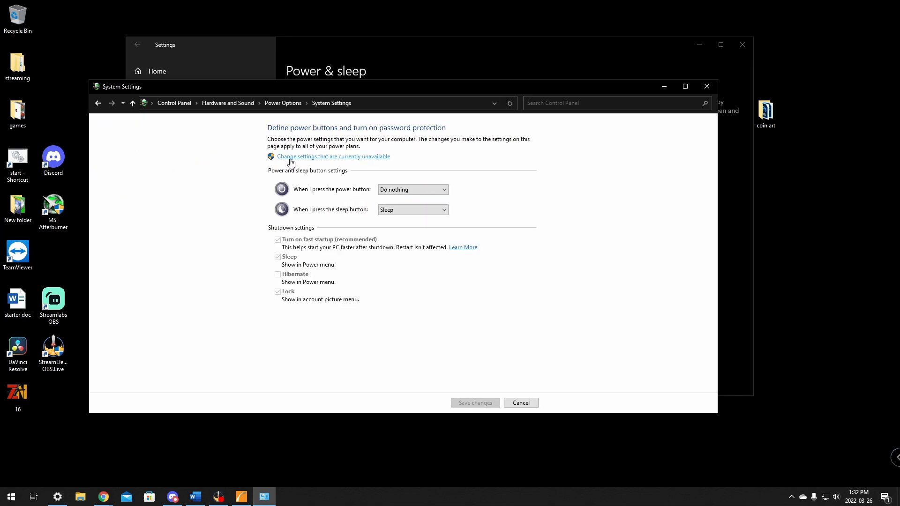
{"action": "mouse_move", "coordinate": [359, 161]}
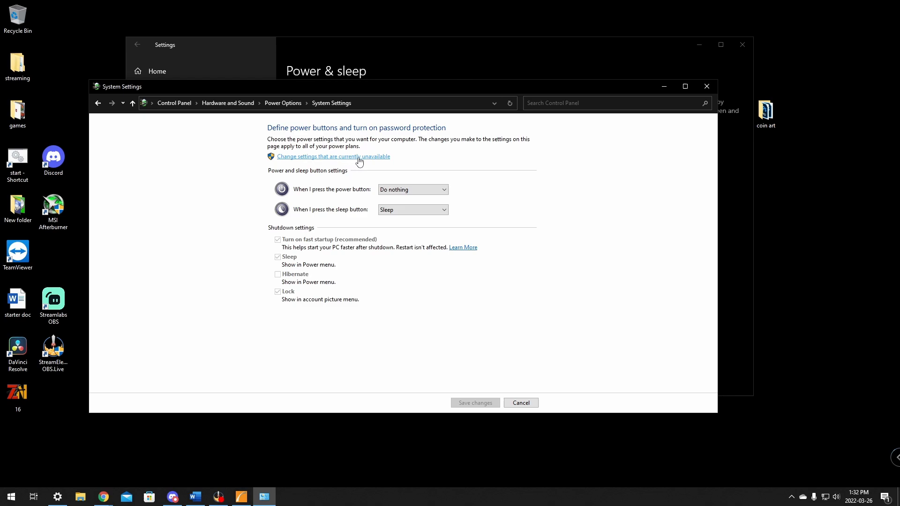
{"action": "left_click", "coordinate": [333, 157]}
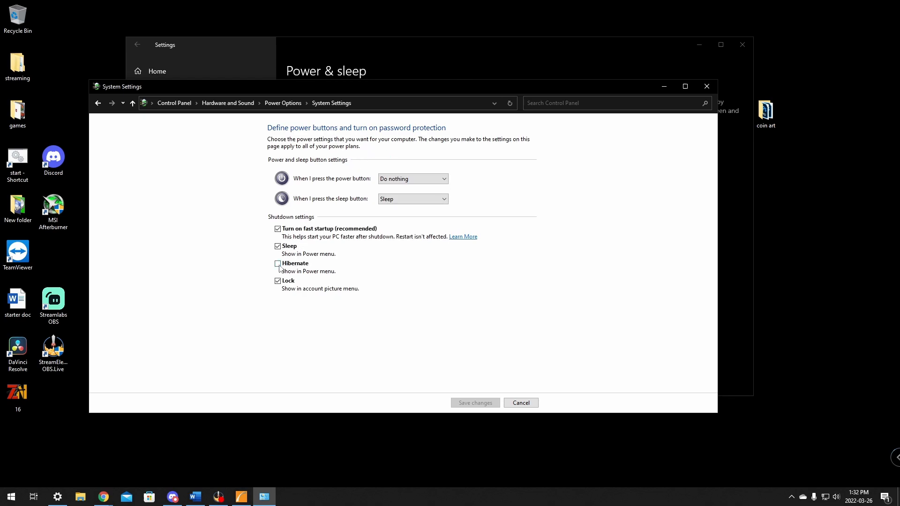
{"action": "left_click", "coordinate": [520, 402]}
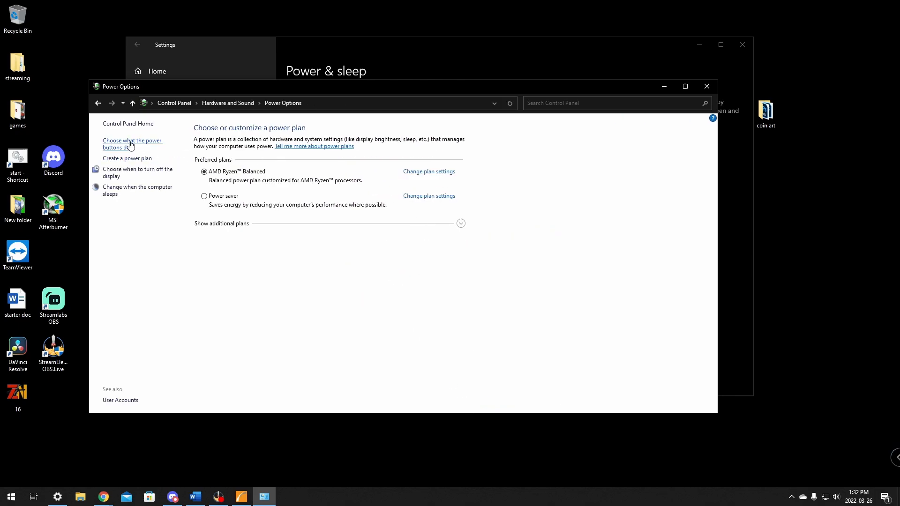
{"action": "left_click", "coordinate": [132, 144]}
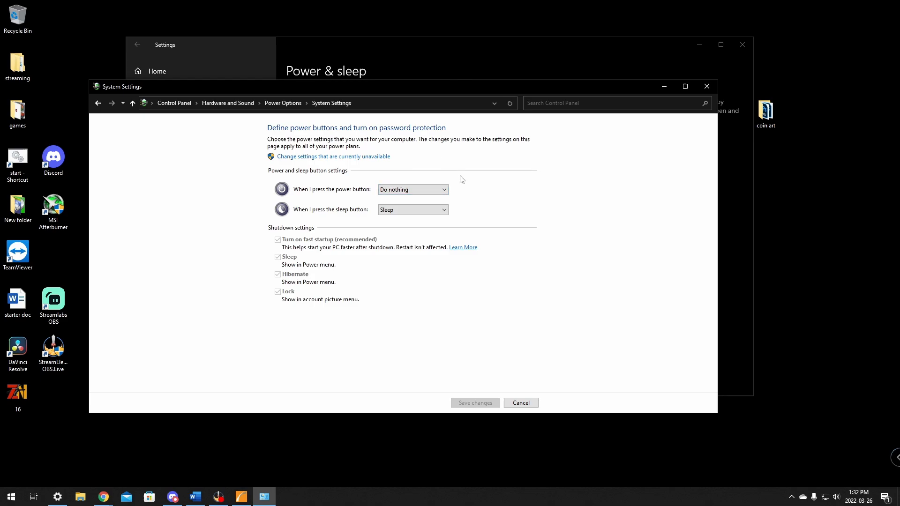
{"action": "mouse_move", "coordinate": [525, 356]}
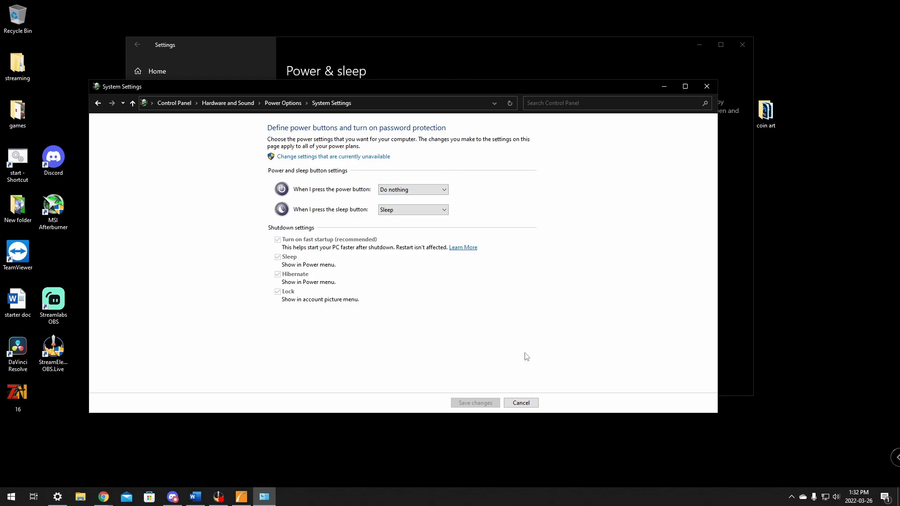
{"action": "mouse_move", "coordinate": [707, 86]}
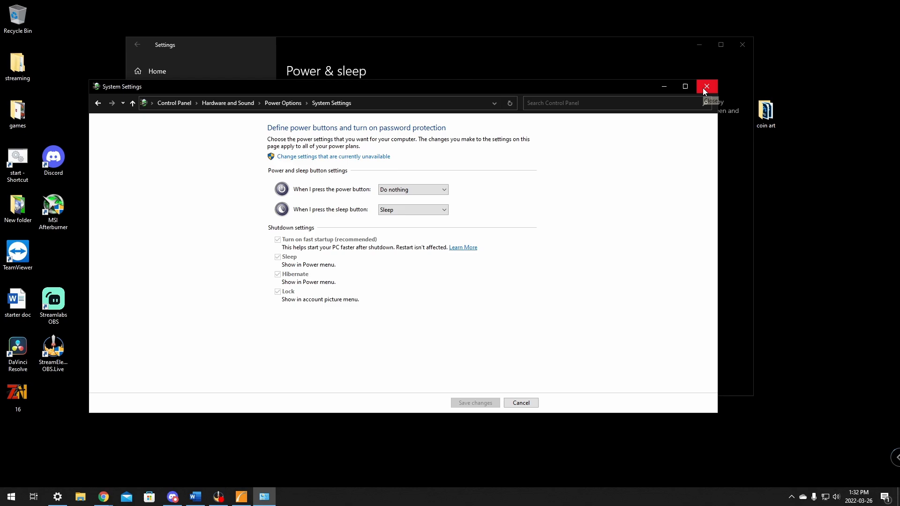
{"action": "mouse_move", "coordinate": [706, 86]}
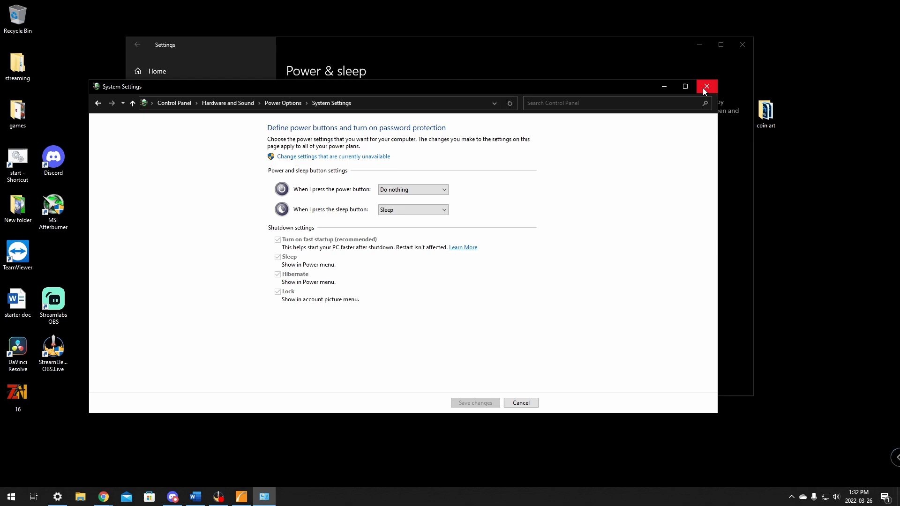
{"action": "mouse_move", "coordinate": [486, 174]}
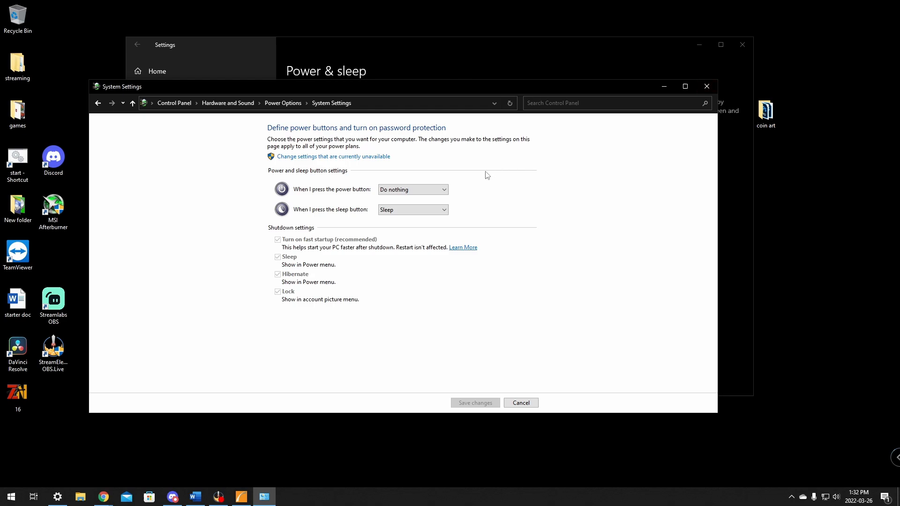
{"action": "left_click", "coordinate": [413, 189]}
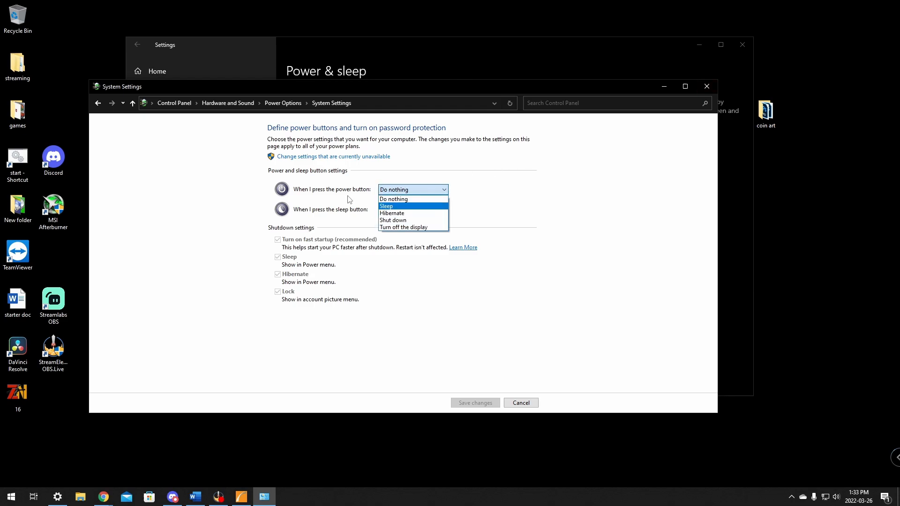
{"action": "left_click", "coordinate": [402, 206]}
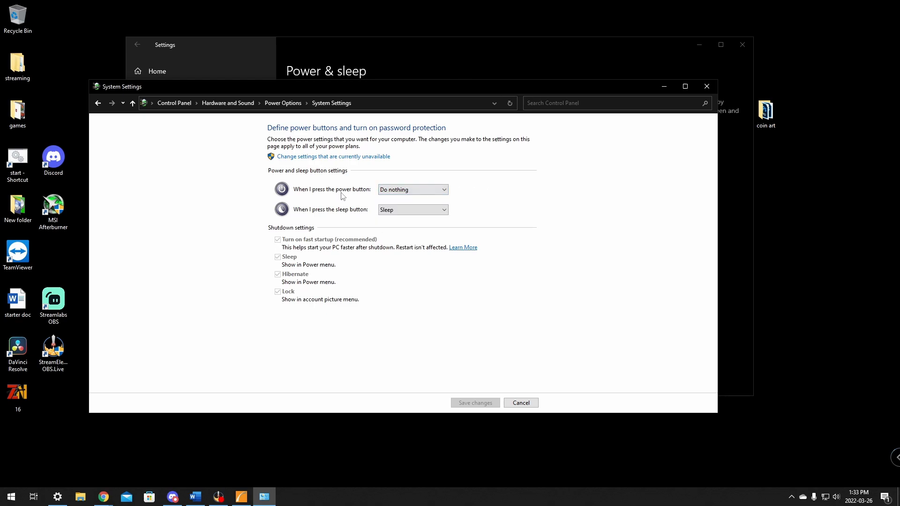
{"action": "mouse_move", "coordinate": [706, 86]}
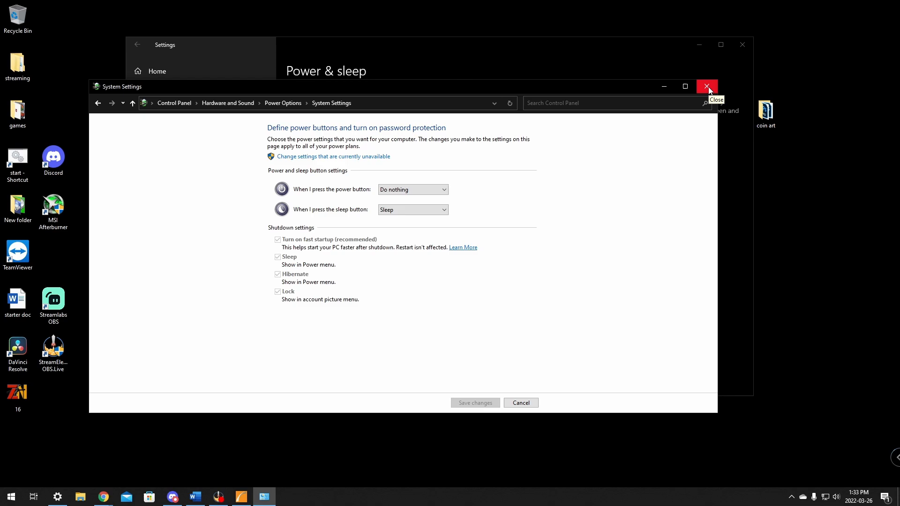
- Close the System Settings window and the Windows Settings window
{"action": "left_click", "coordinate": [706, 86]}
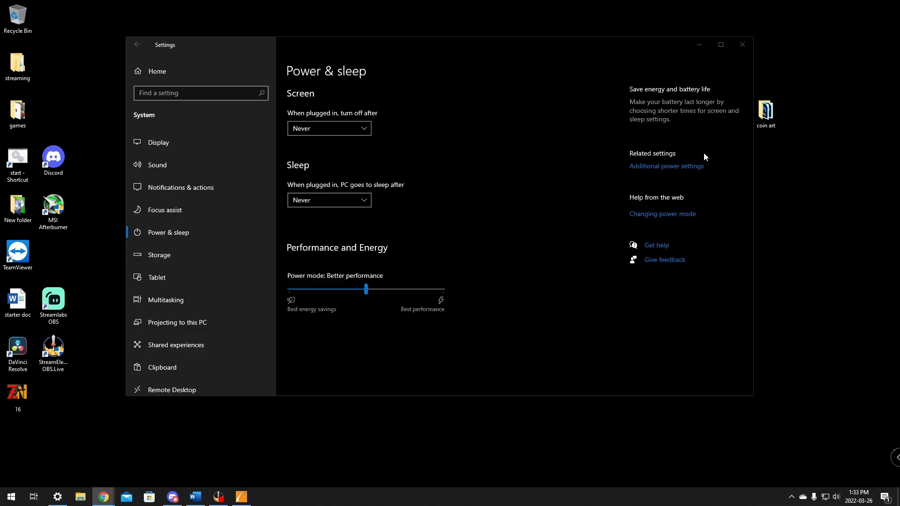
{"action": "mouse_move", "coordinate": [705, 153]}
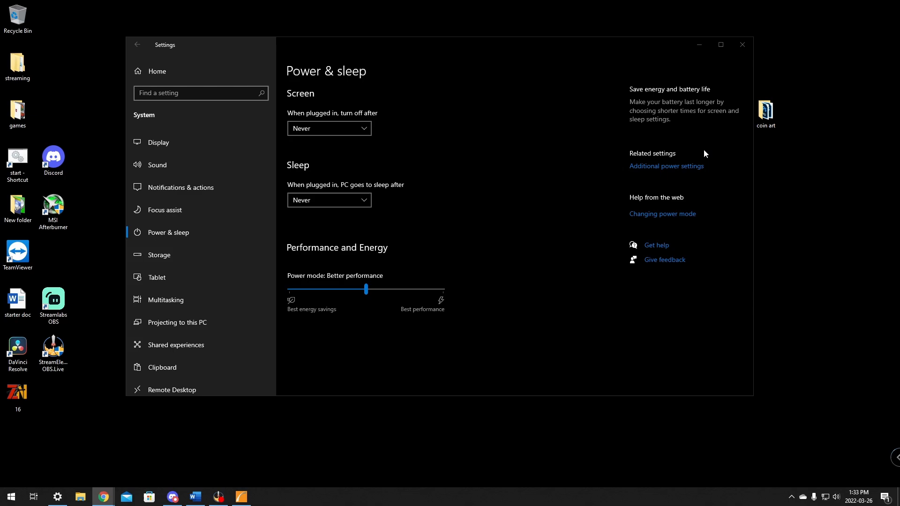
{"action": "mouse_move", "coordinate": [600, 165]}
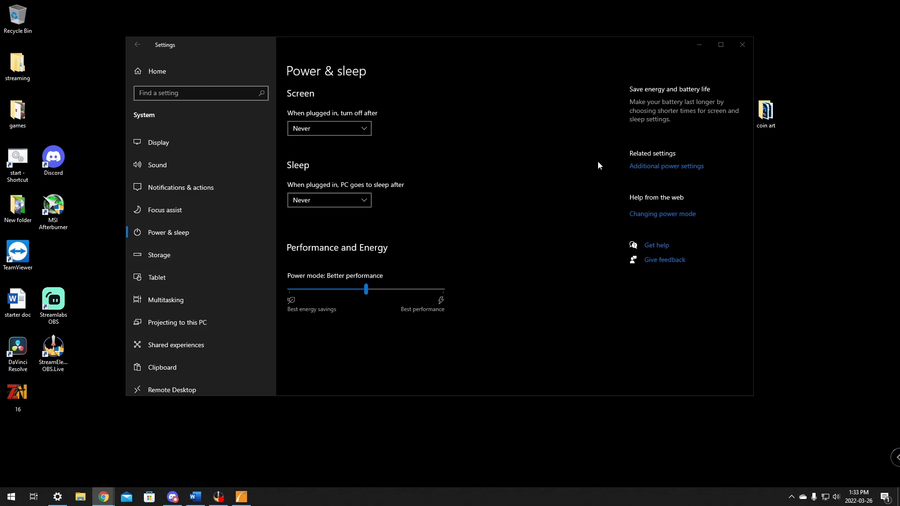
{"action": "mouse_move", "coordinate": [670, 163]}
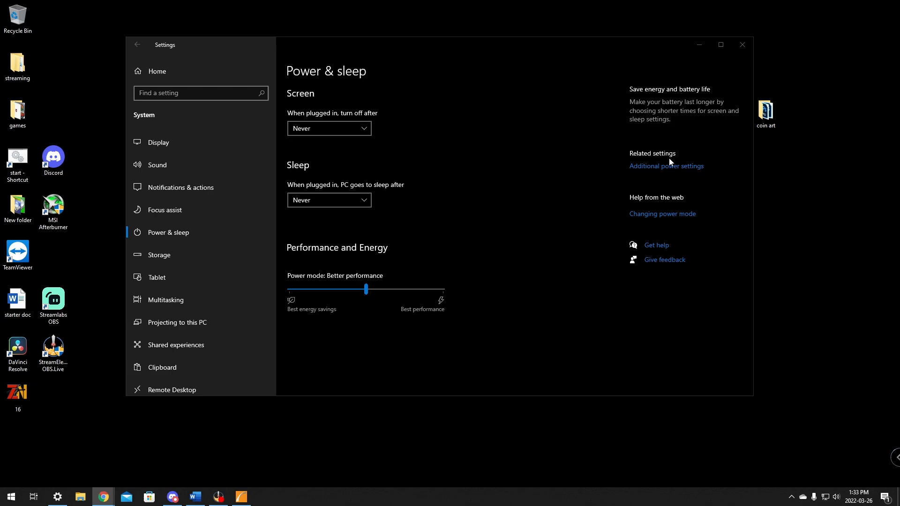
{"action": "mouse_move", "coordinate": [625, 175]}
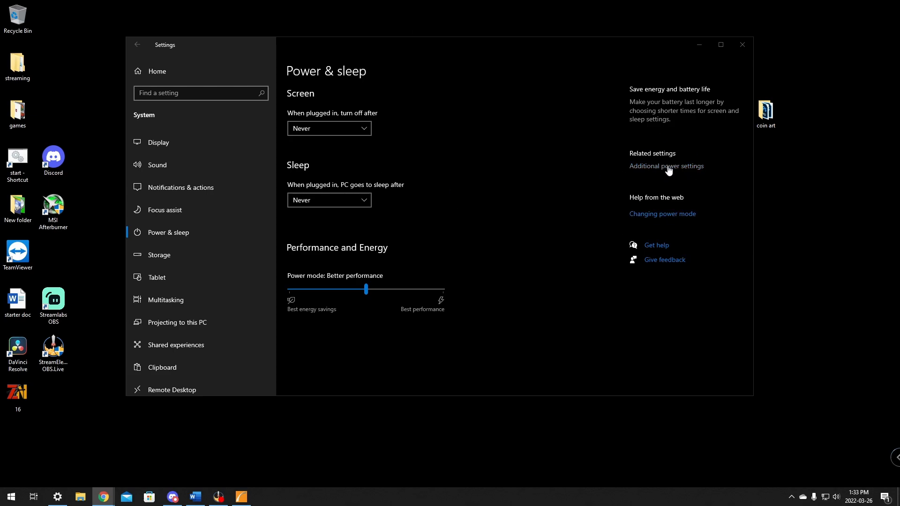
{"action": "mouse_move", "coordinate": [742, 45]}
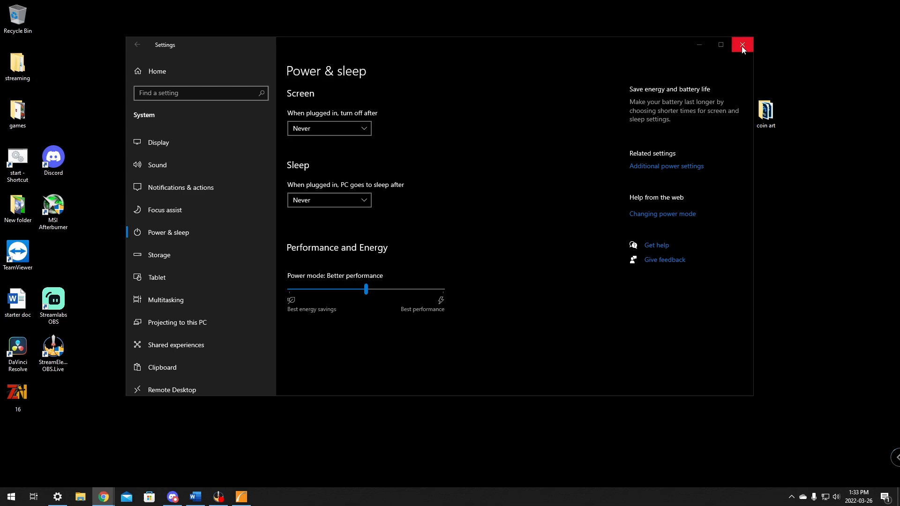
{"action": "mouse_move", "coordinate": [743, 49]}
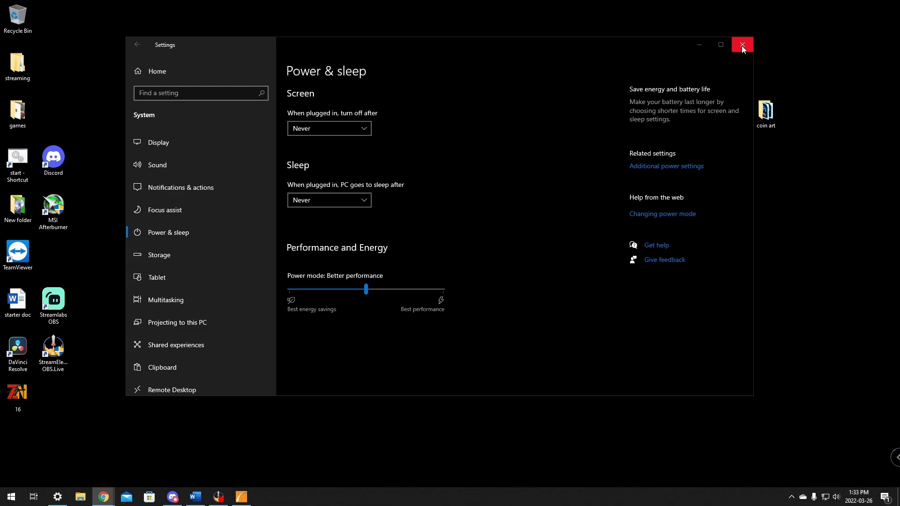
{"action": "mouse_move", "coordinate": [753, 46]}
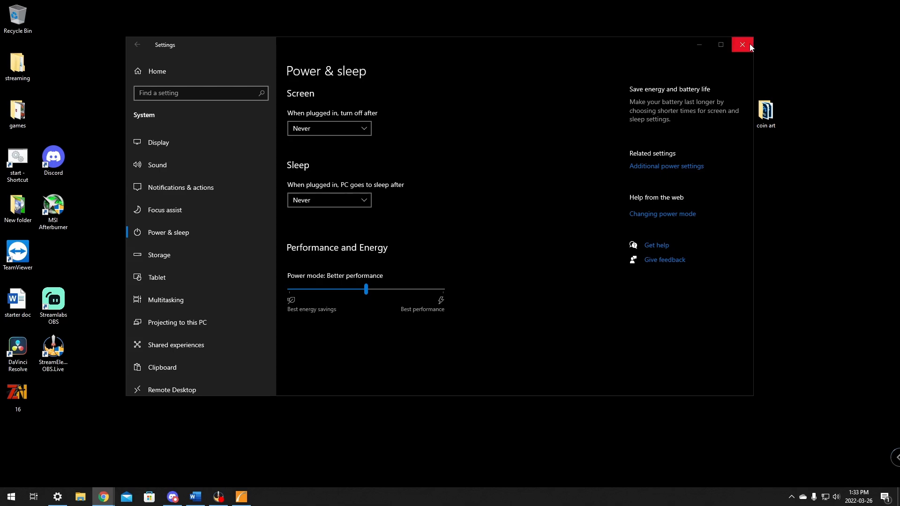
{"action": "mouse_move", "coordinate": [751, 46]}
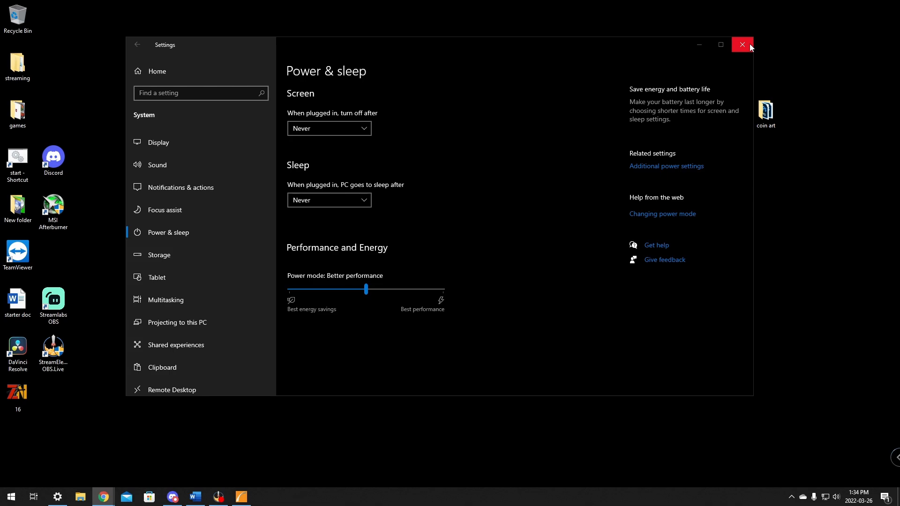
{"action": "left_click", "coordinate": [741, 44]}
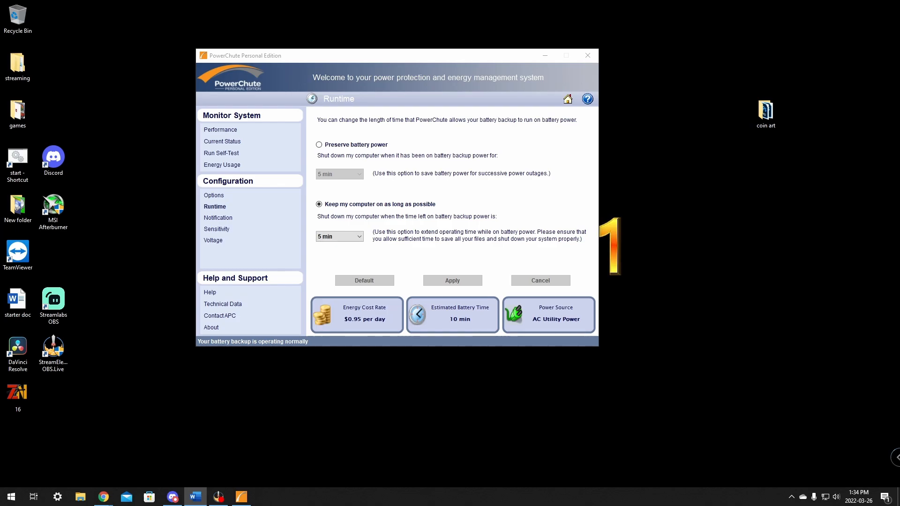
- Review the Performance, Current Status, Run Self-Test and Energy Usage monitoring pages
{"action": "left_click", "coordinate": [356, 314]}
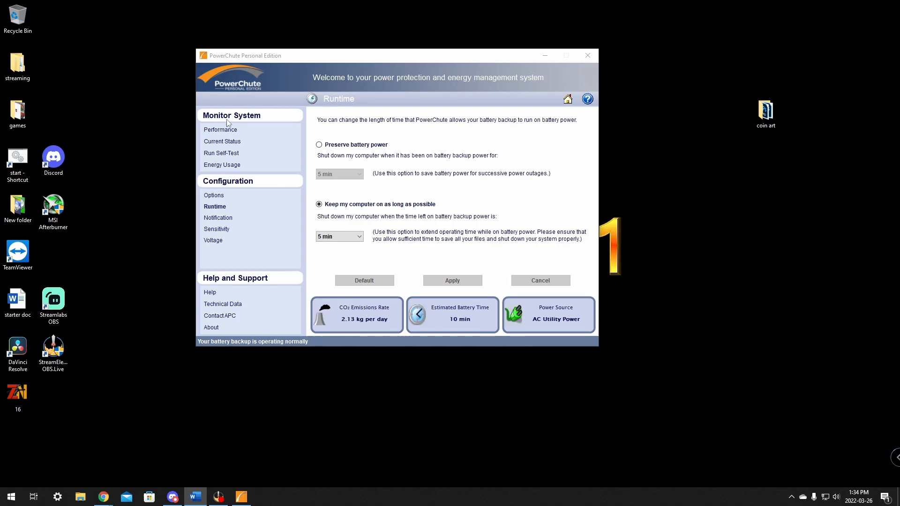
{"action": "left_click", "coordinate": [220, 130]}
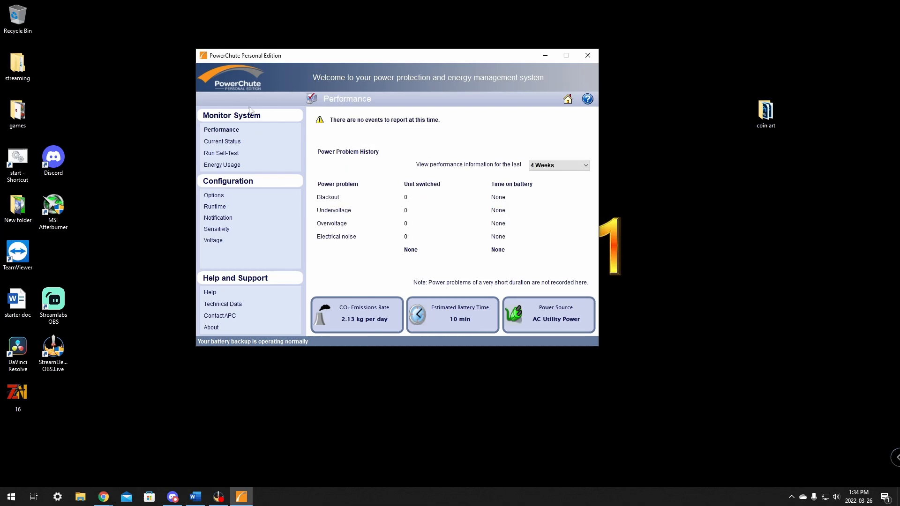
{"action": "left_click", "coordinate": [222, 141]}
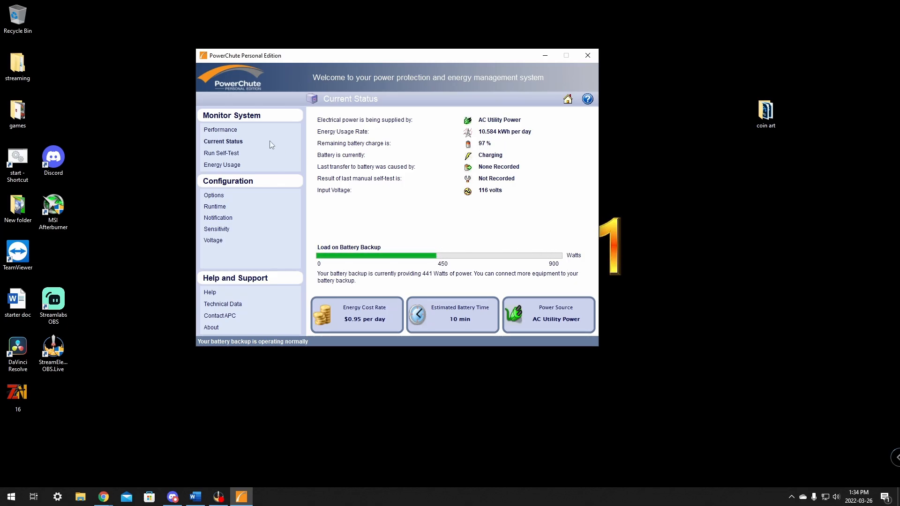
{"action": "left_click", "coordinate": [221, 153]}
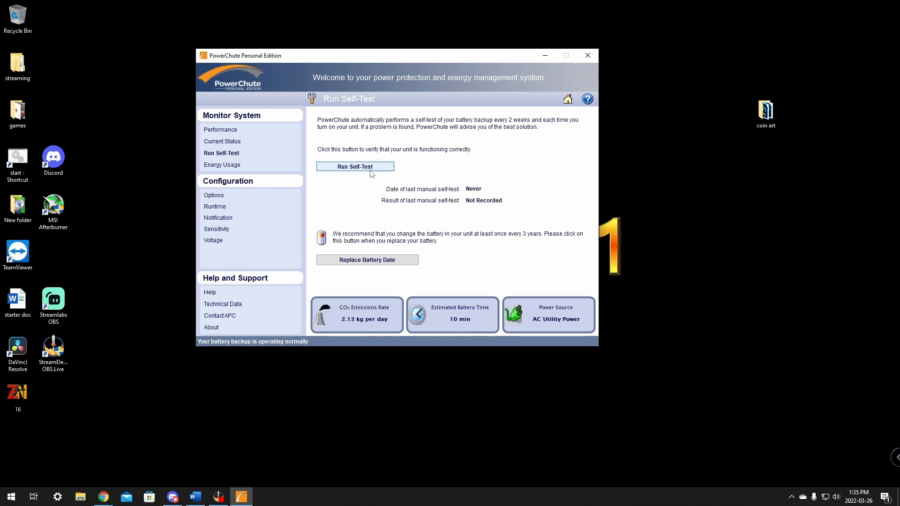
{"action": "left_click", "coordinate": [222, 164]}
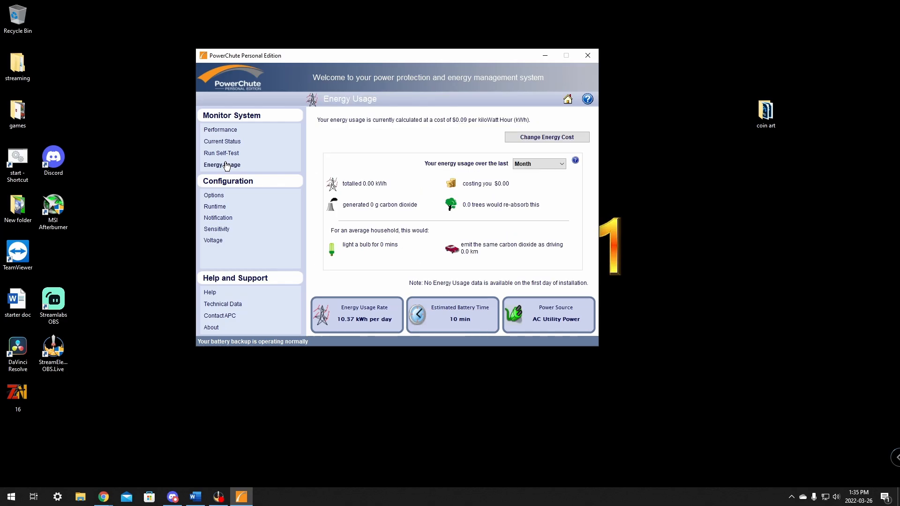
- Operate the Energy Usage page control, then close PowerChute Personal Edition
{"action": "left_click", "coordinate": [357, 314]}
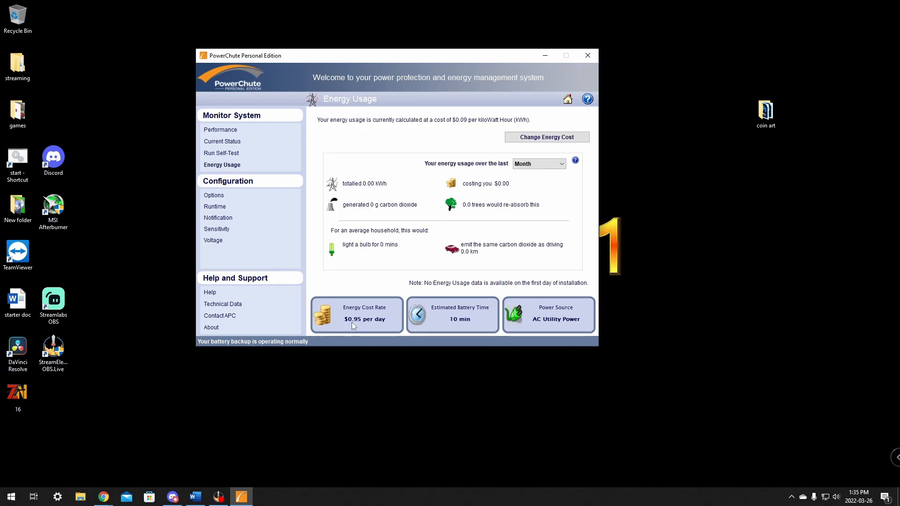
{"action": "left_click", "coordinate": [356, 314]}
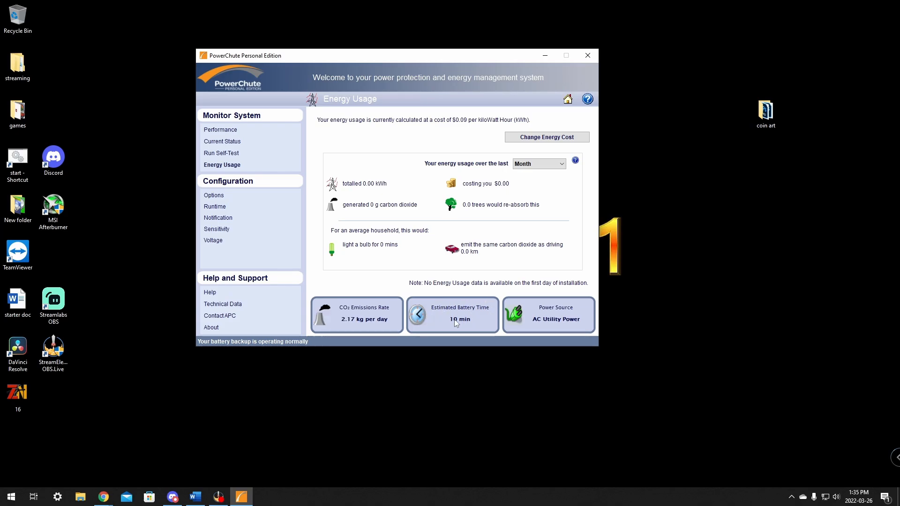
{"action": "mouse_move", "coordinate": [493, 322]}
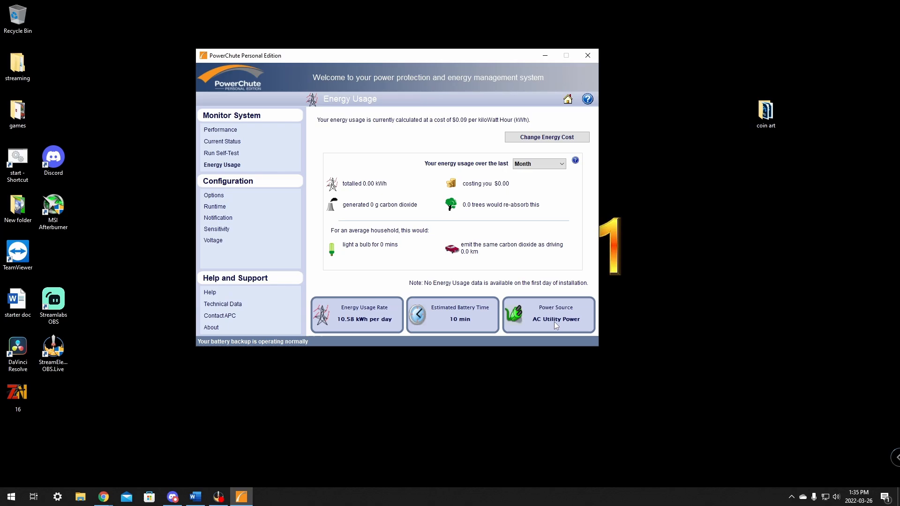
{"action": "left_click", "coordinate": [356, 314]}
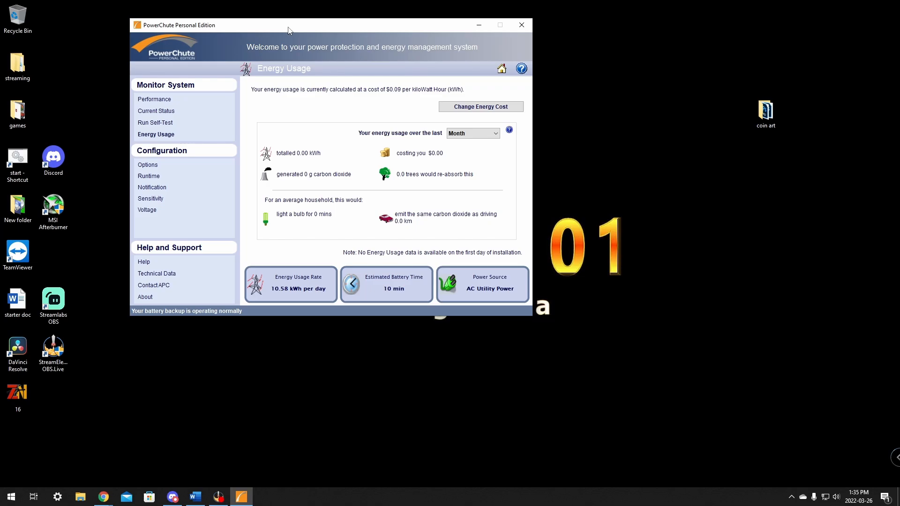
{"action": "mouse_move", "coordinate": [522, 24]}
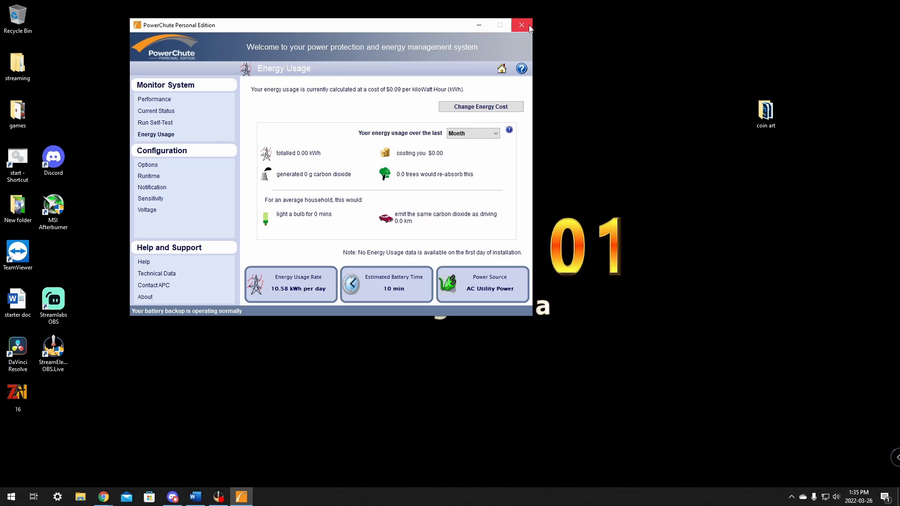
{"action": "left_click", "coordinate": [521, 24]}
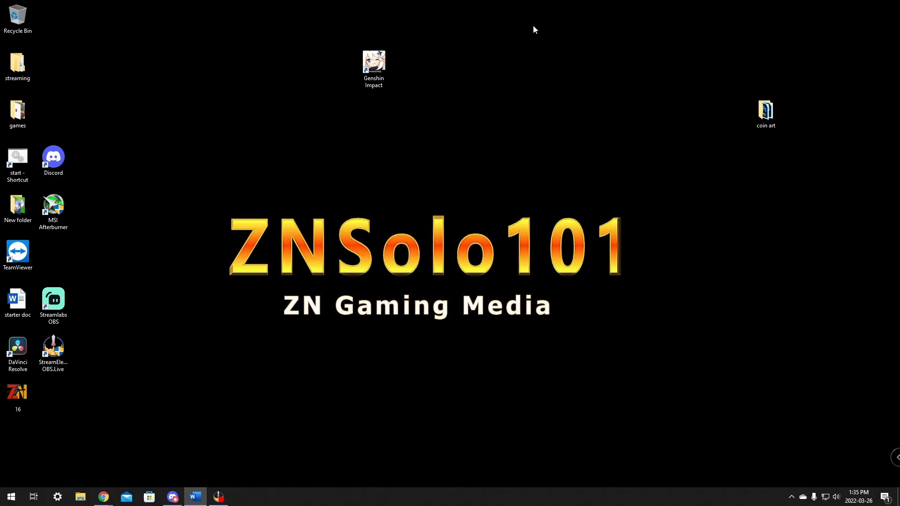